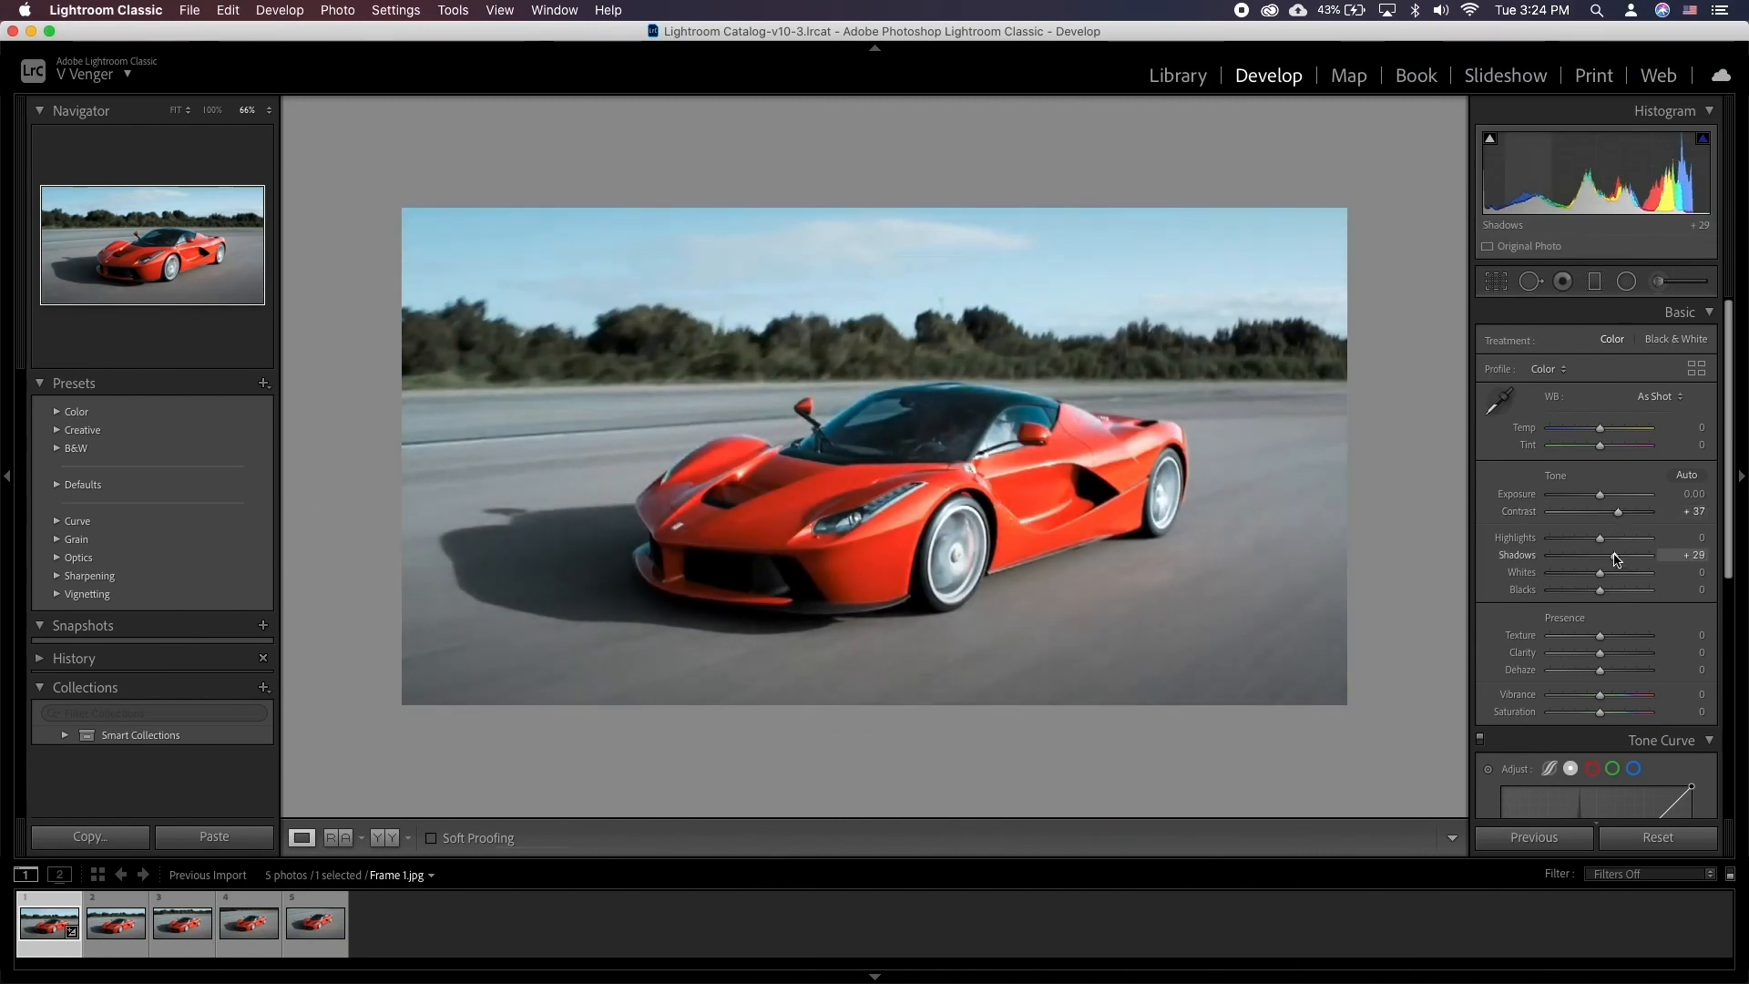
Lift Frame 1's shadows, tone down its highlights, and select the frames for syncing
left_click_drag(1599, 694, 1625, 693)
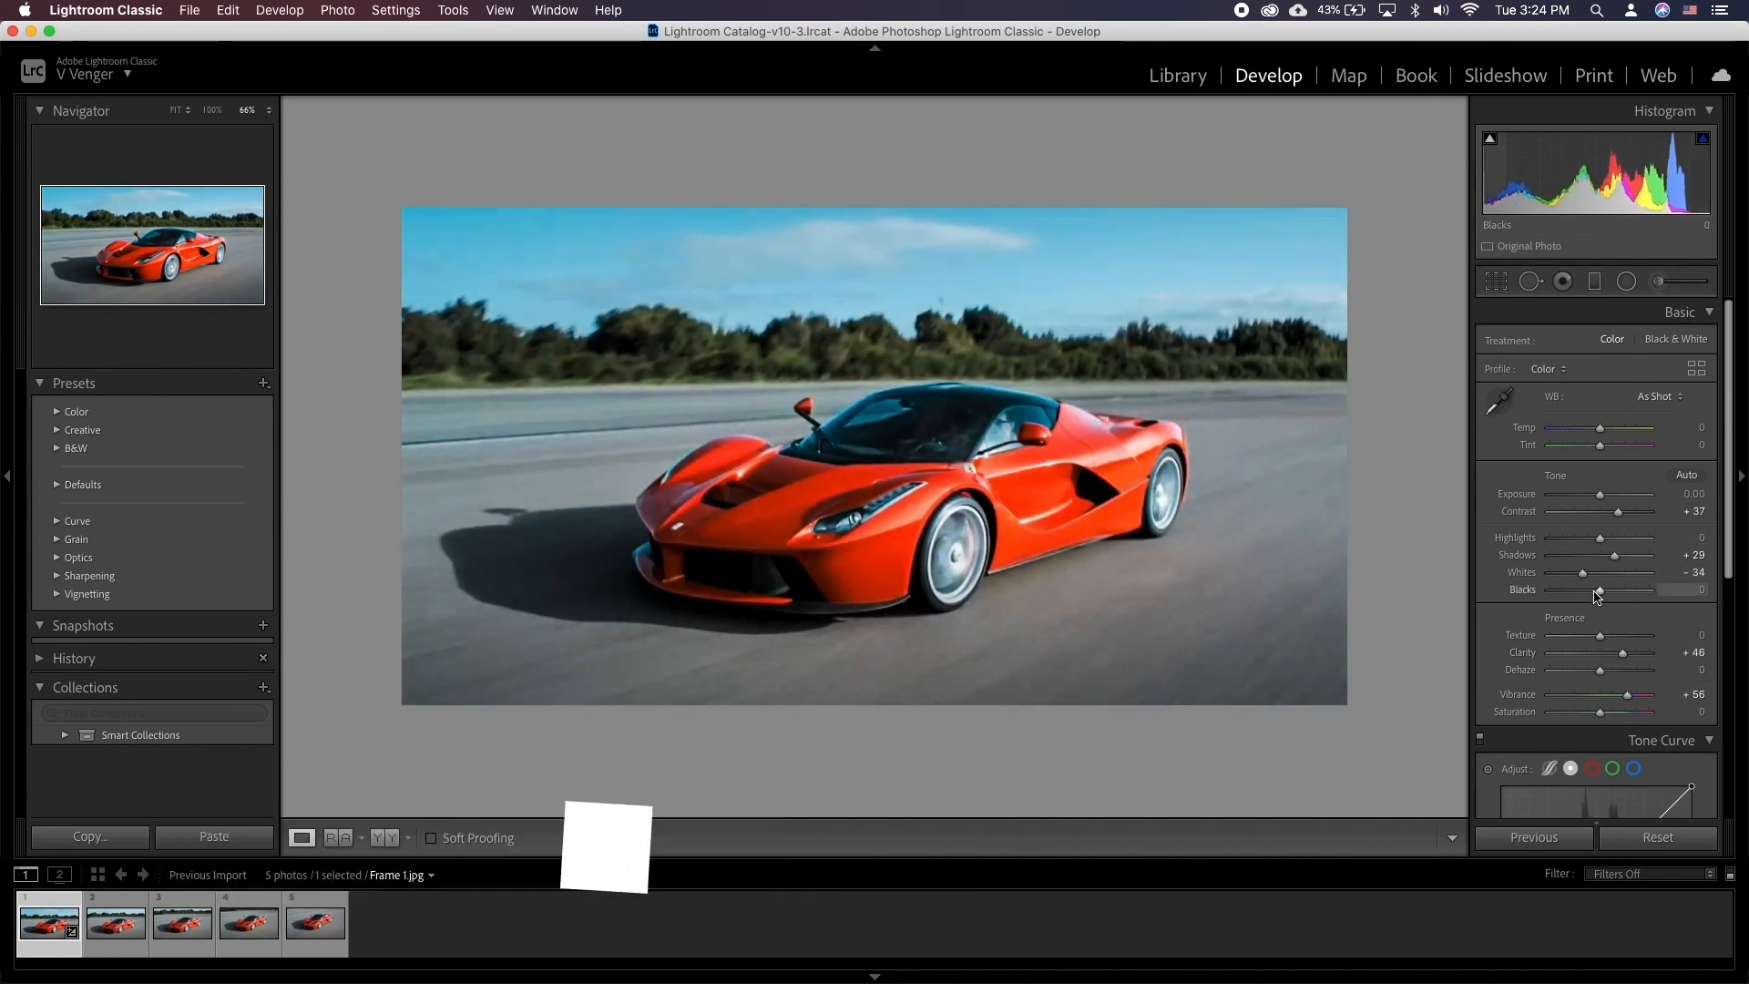
left_click_drag(1631, 536, 1589, 536)
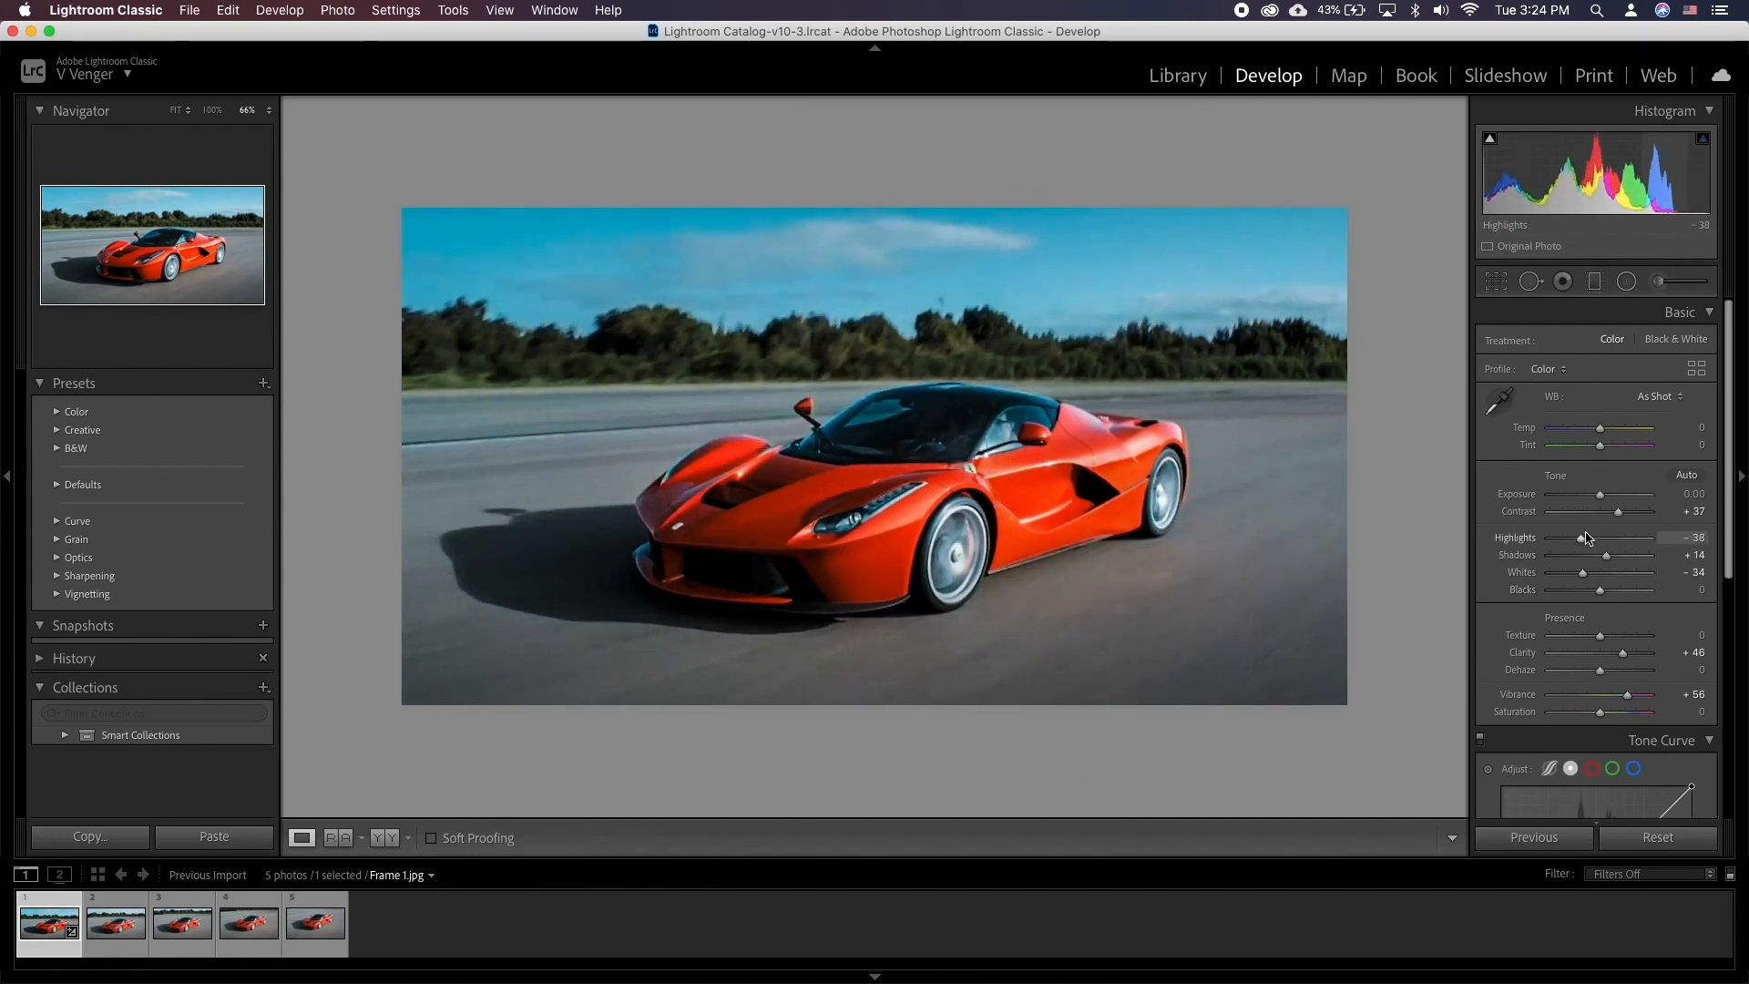
left_click_drag(1589, 537, 1599, 538)
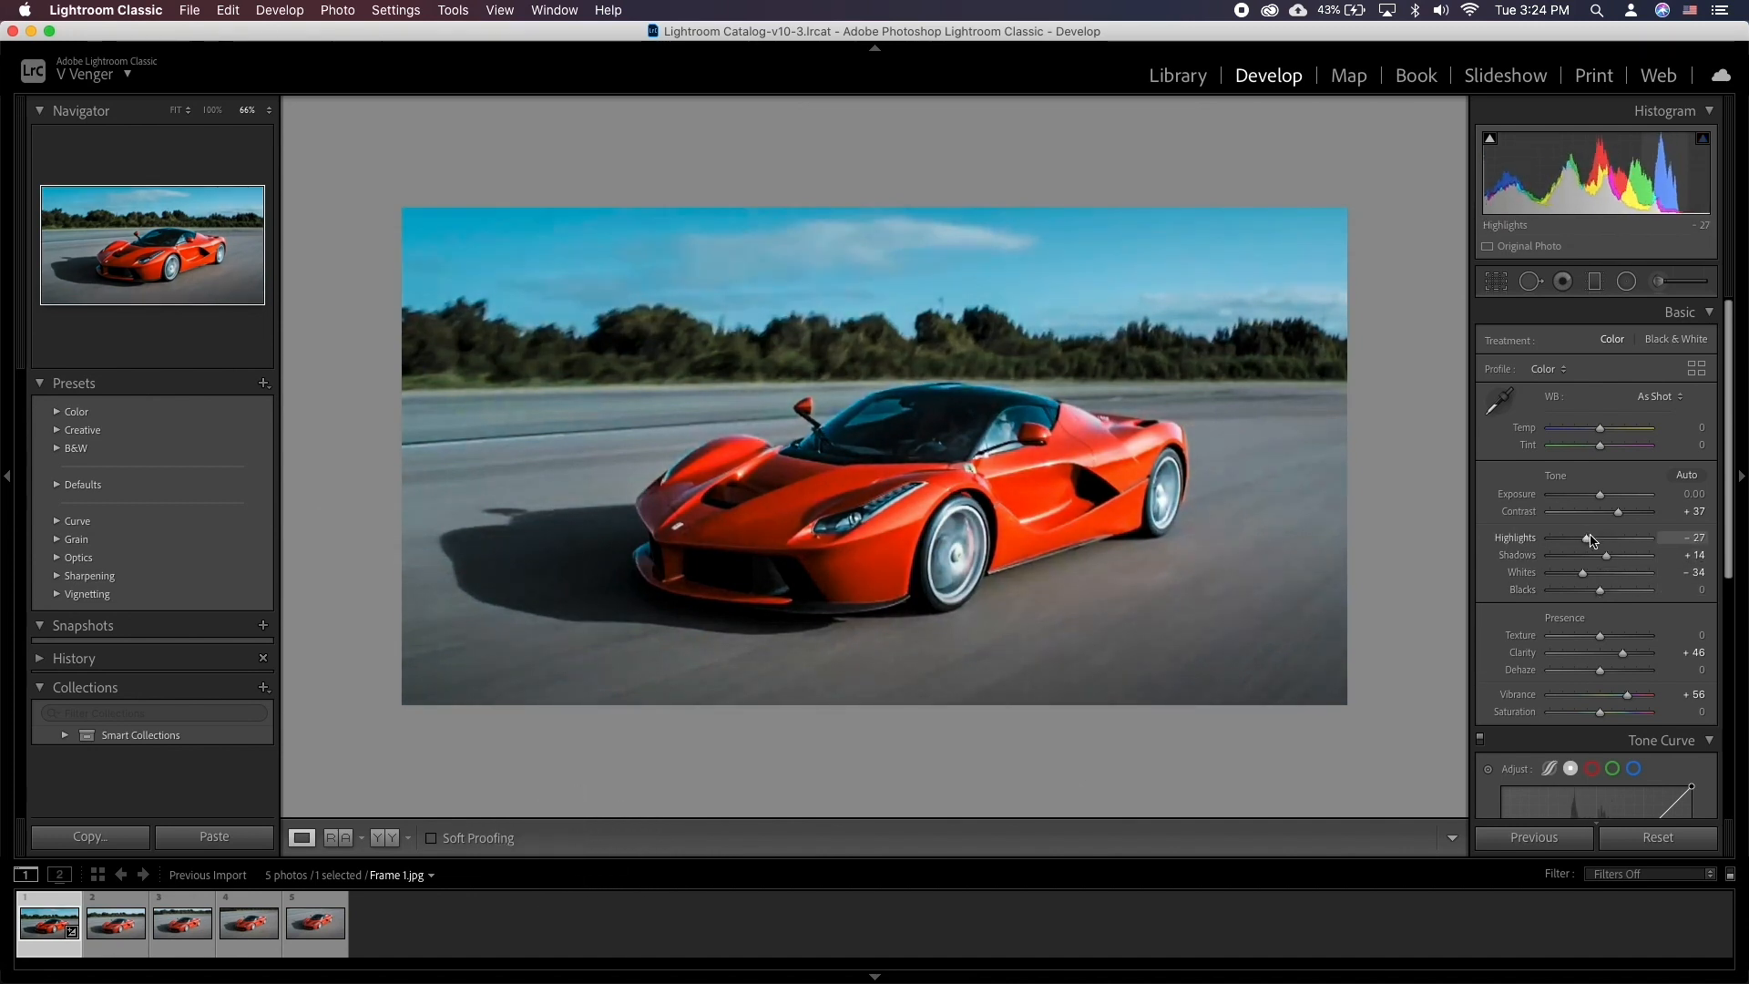
left_click(315, 923)
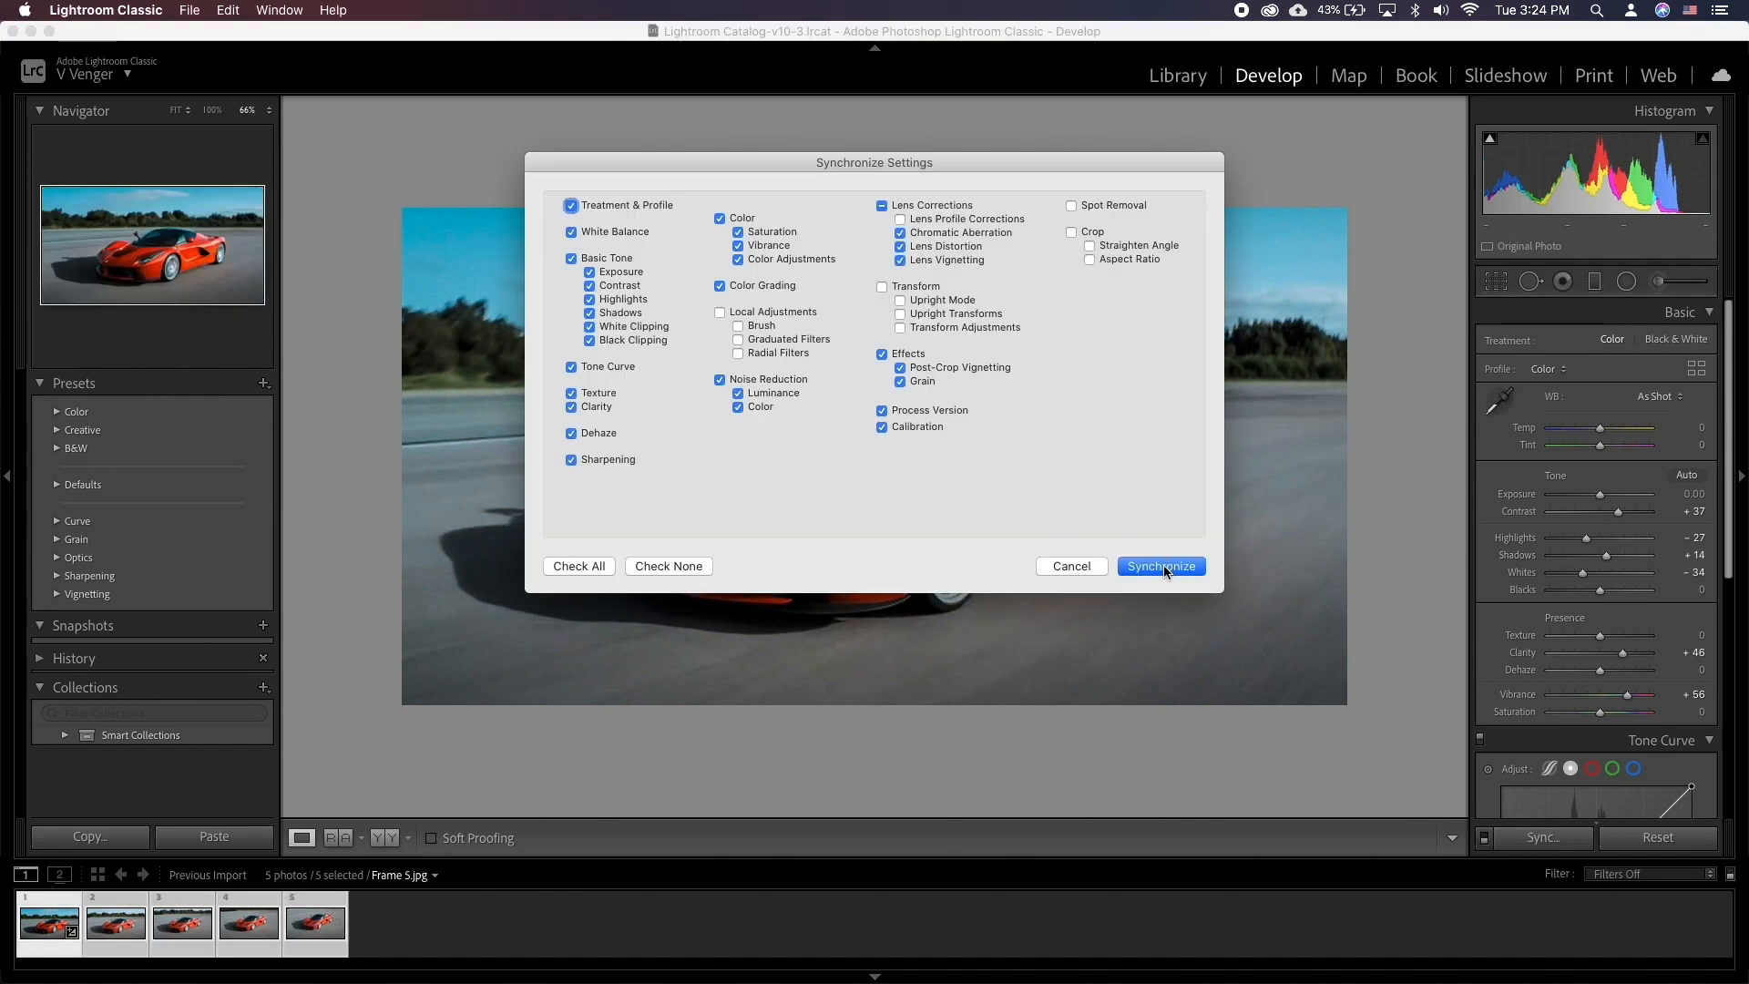
Synchronize Frame 1's settings to all five frames and check Frames 2 and 4
left_click(1161, 565)
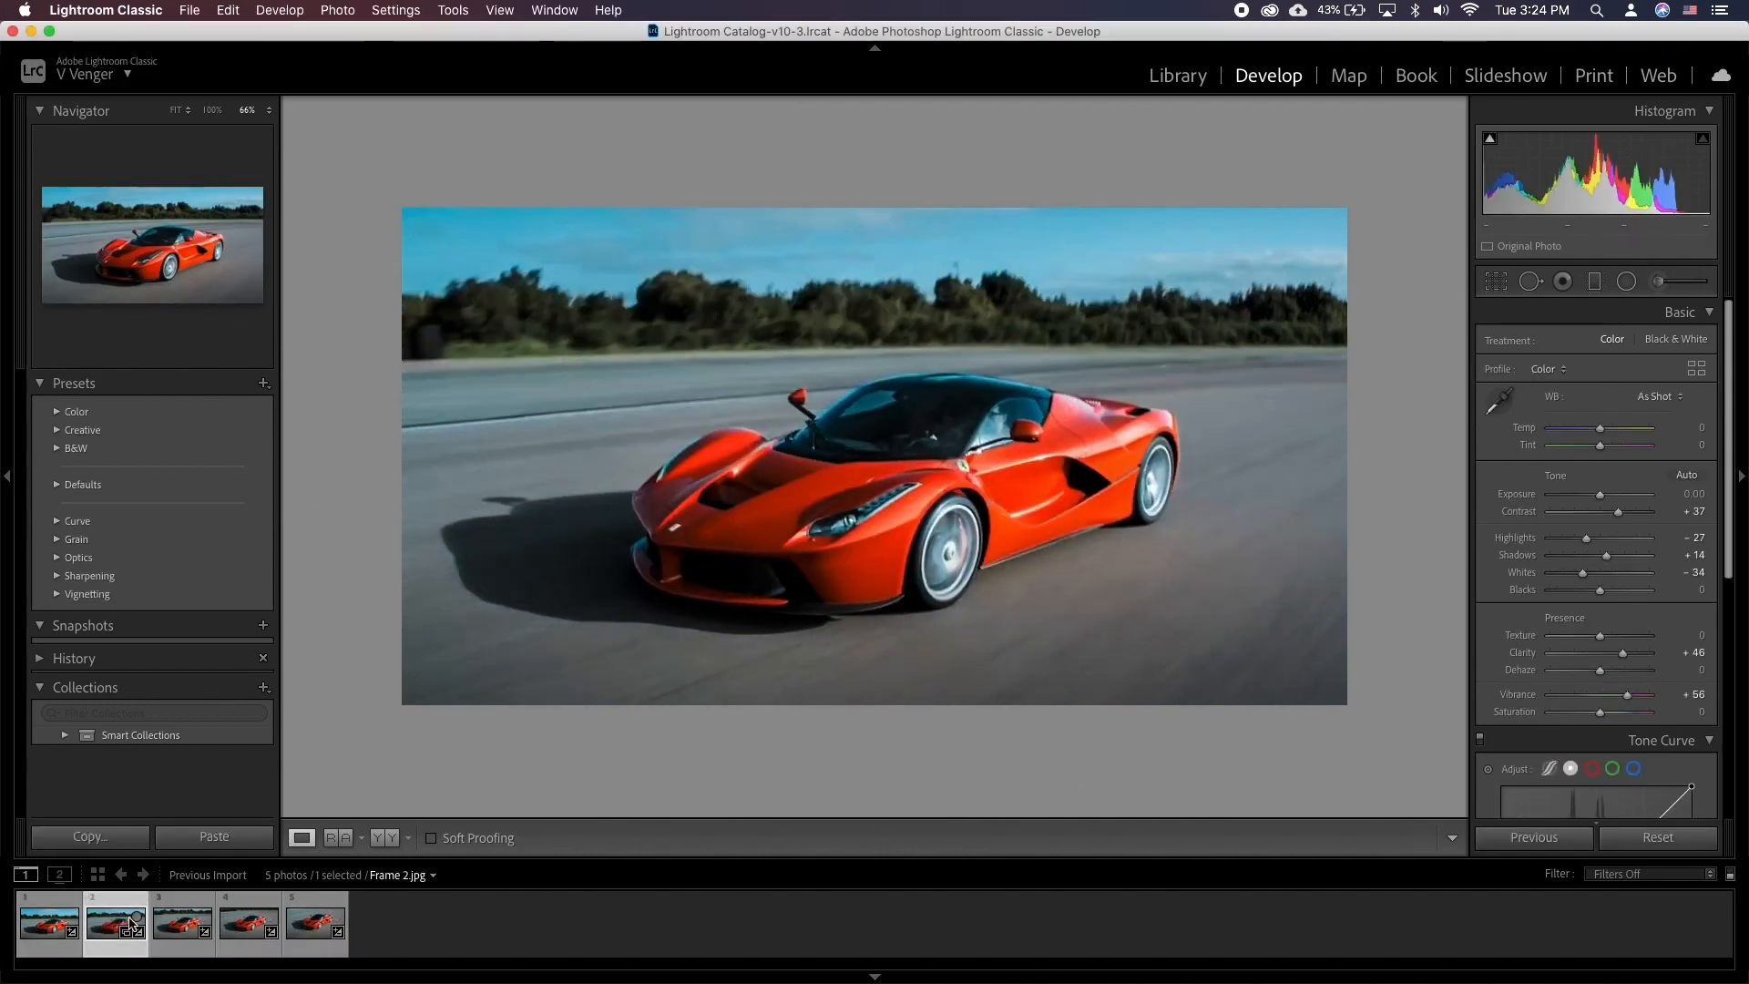
left_click(249, 923)
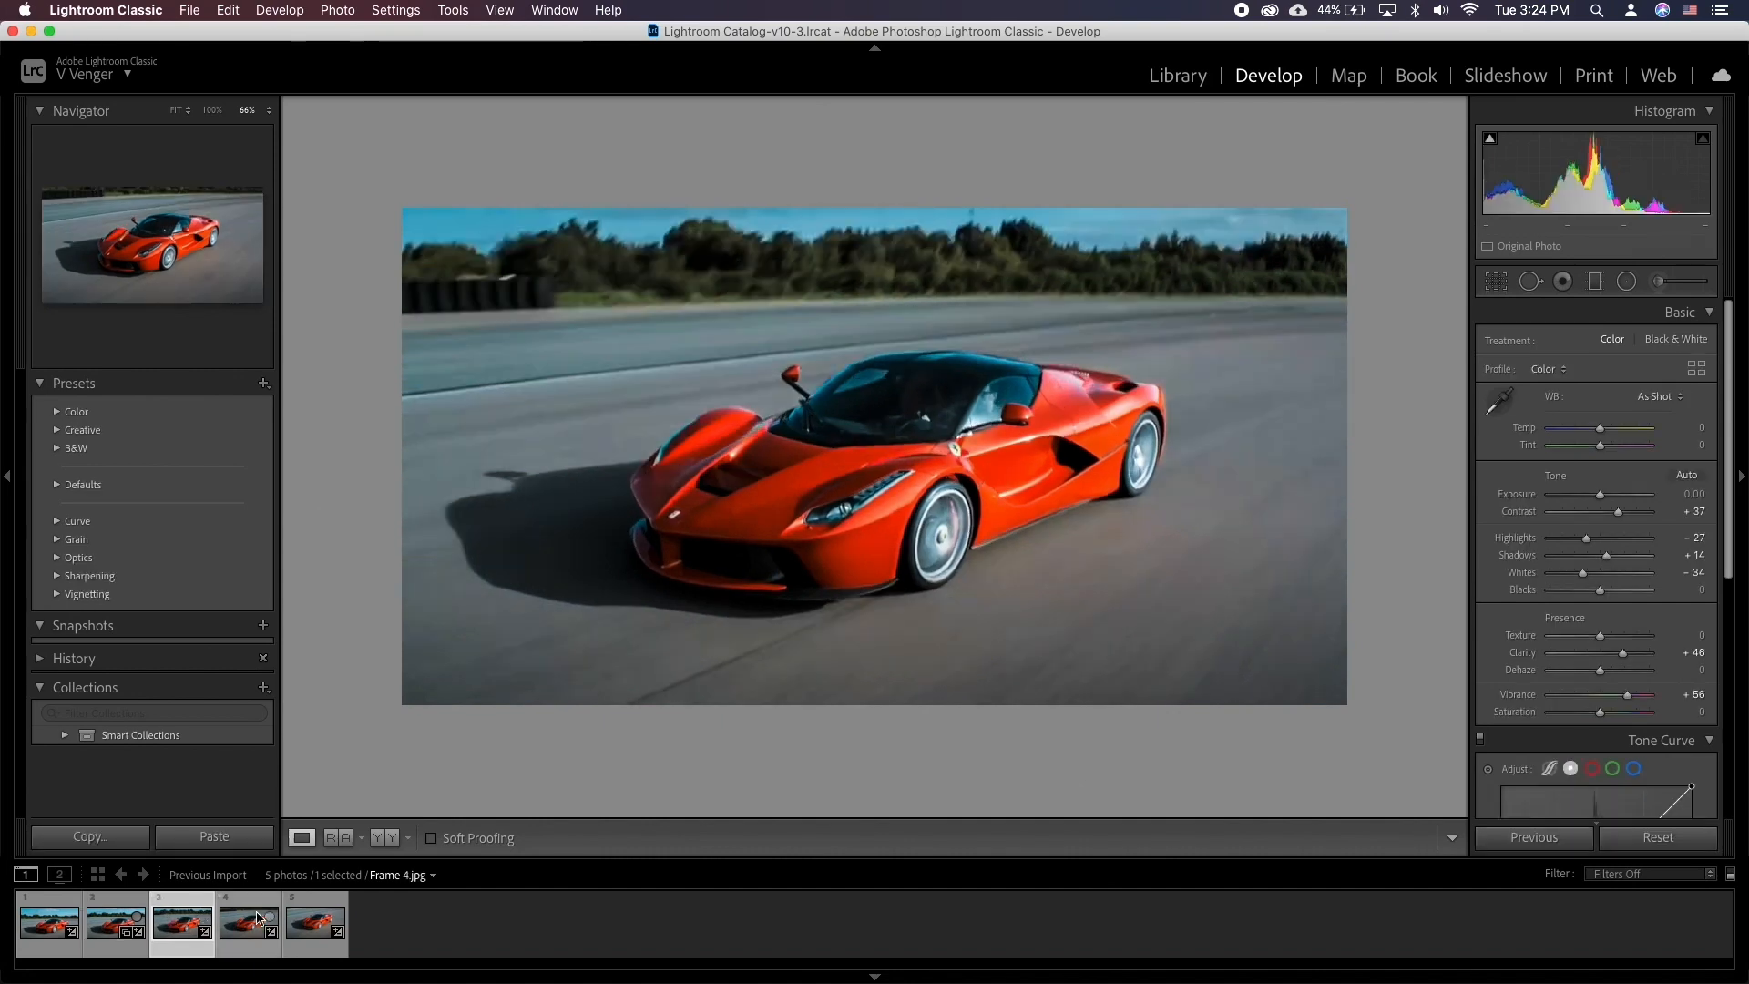
left_click(49, 924)
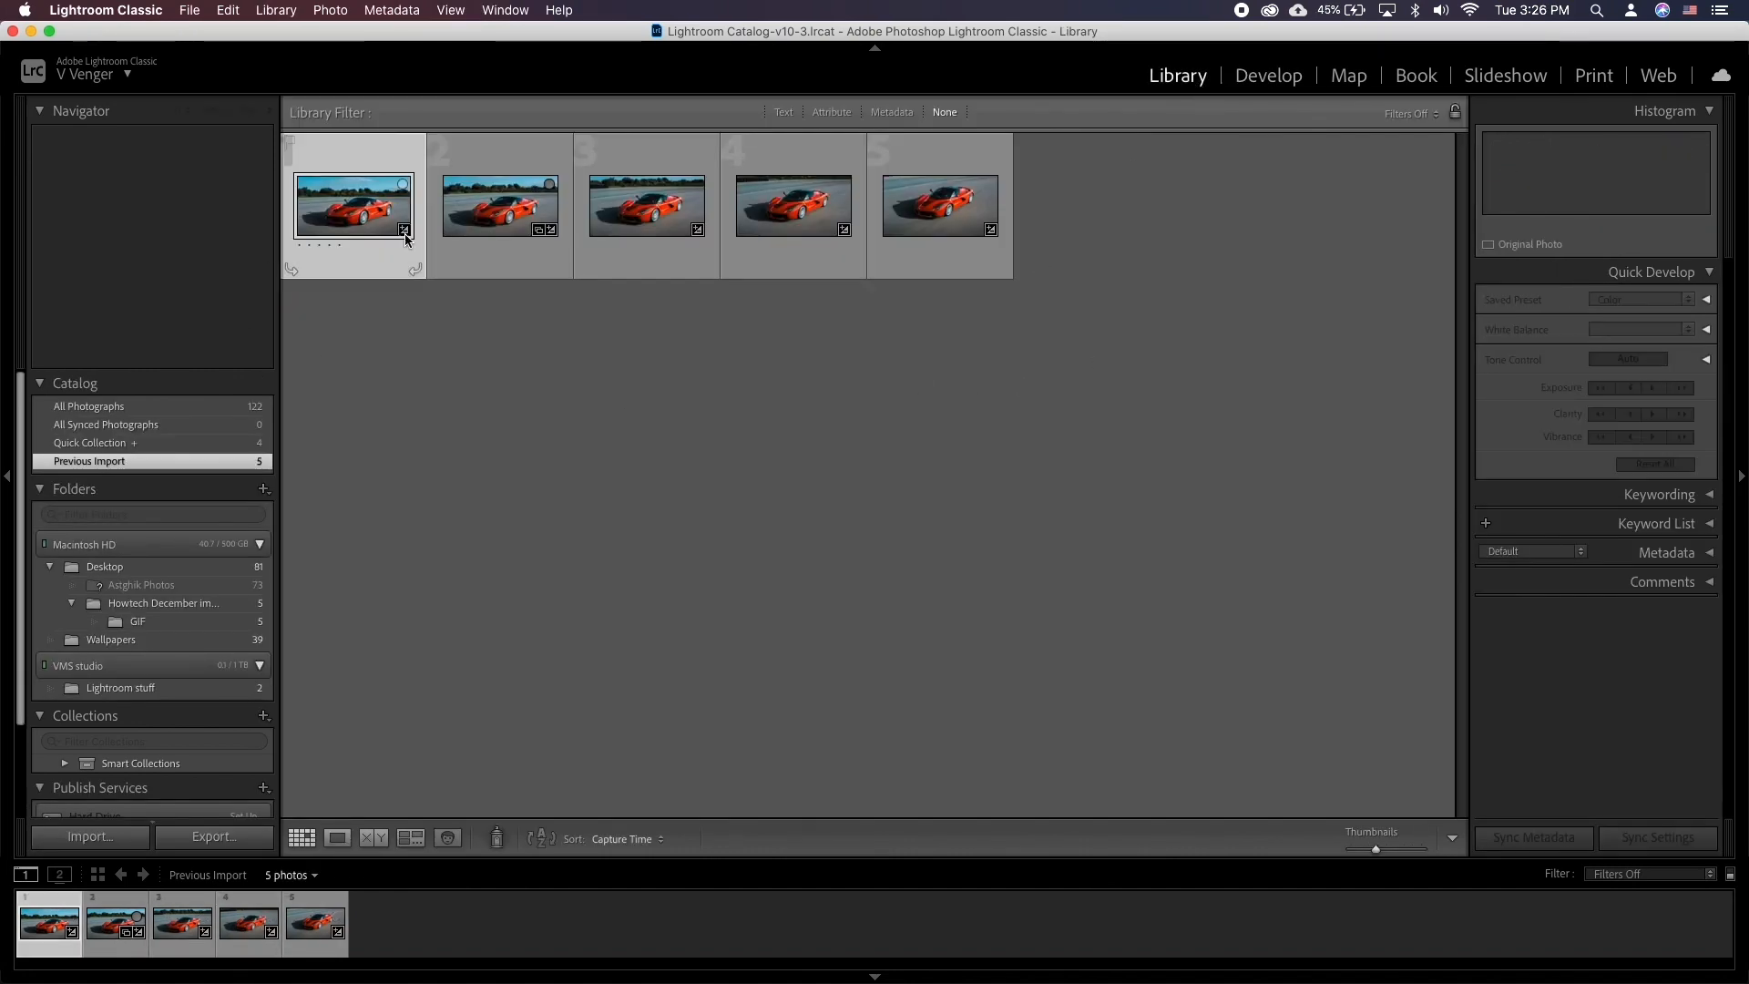
mouse_move(452, 238)
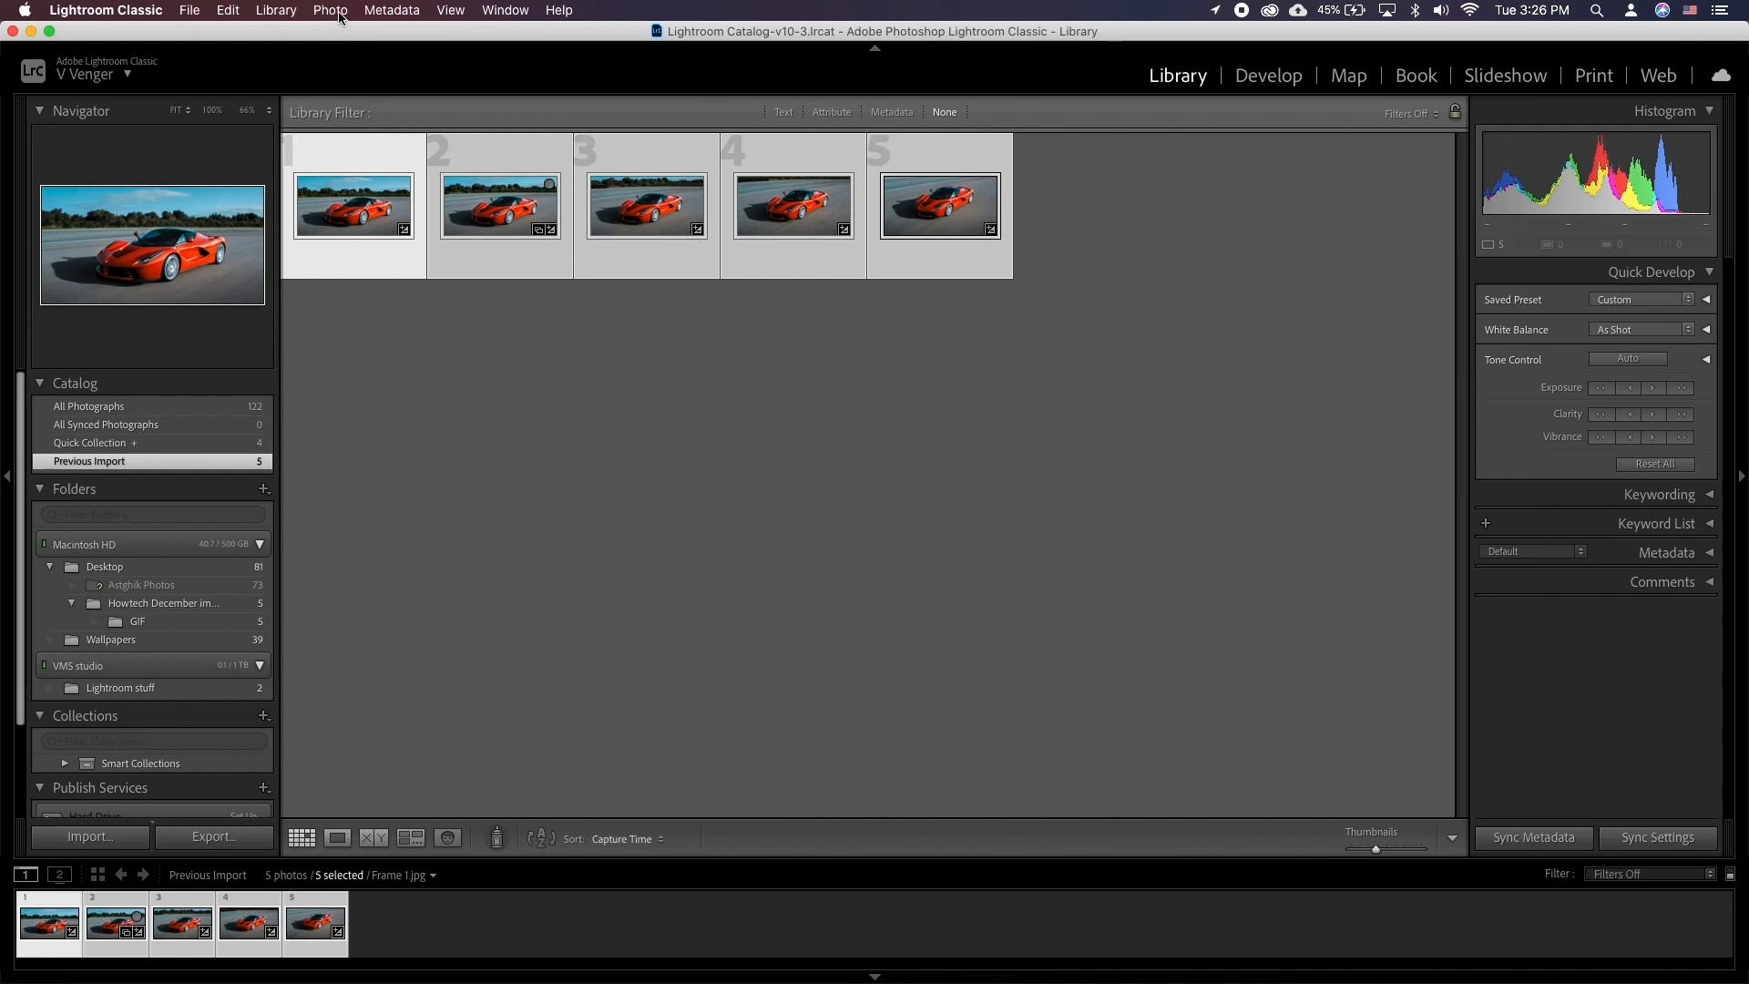
Open all five edited frames as layers of one Photoshop document
left_click(329, 10)
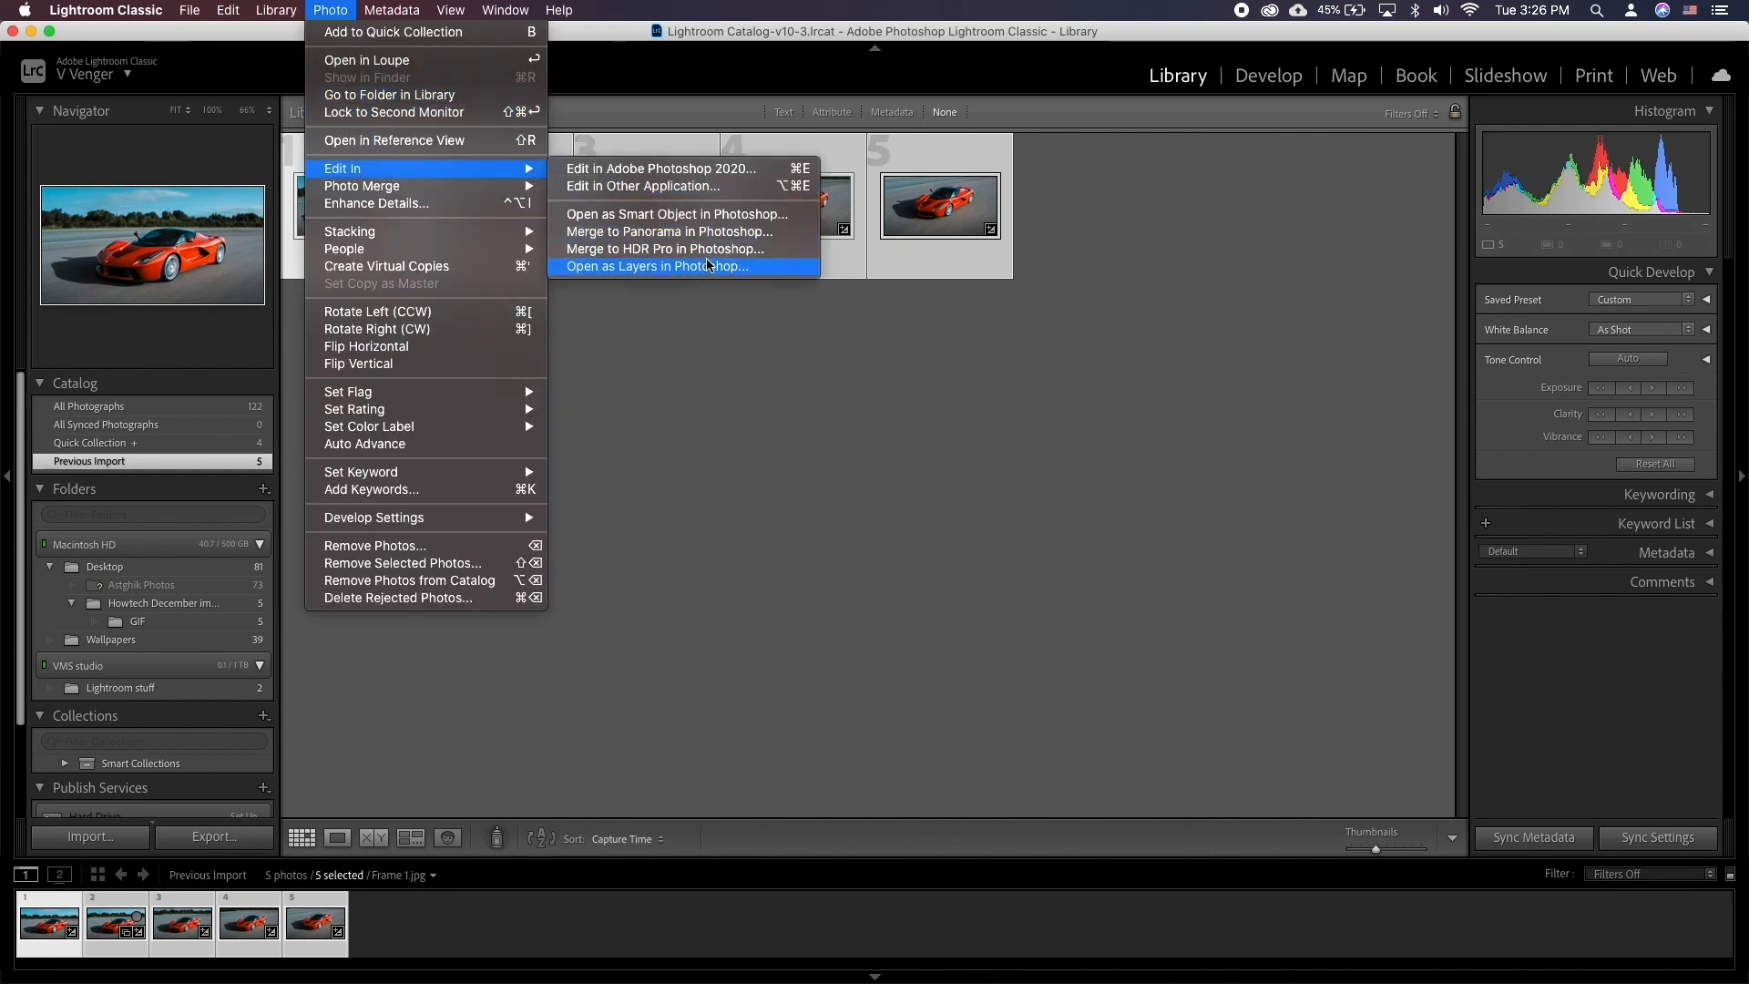
left_click(665, 265)
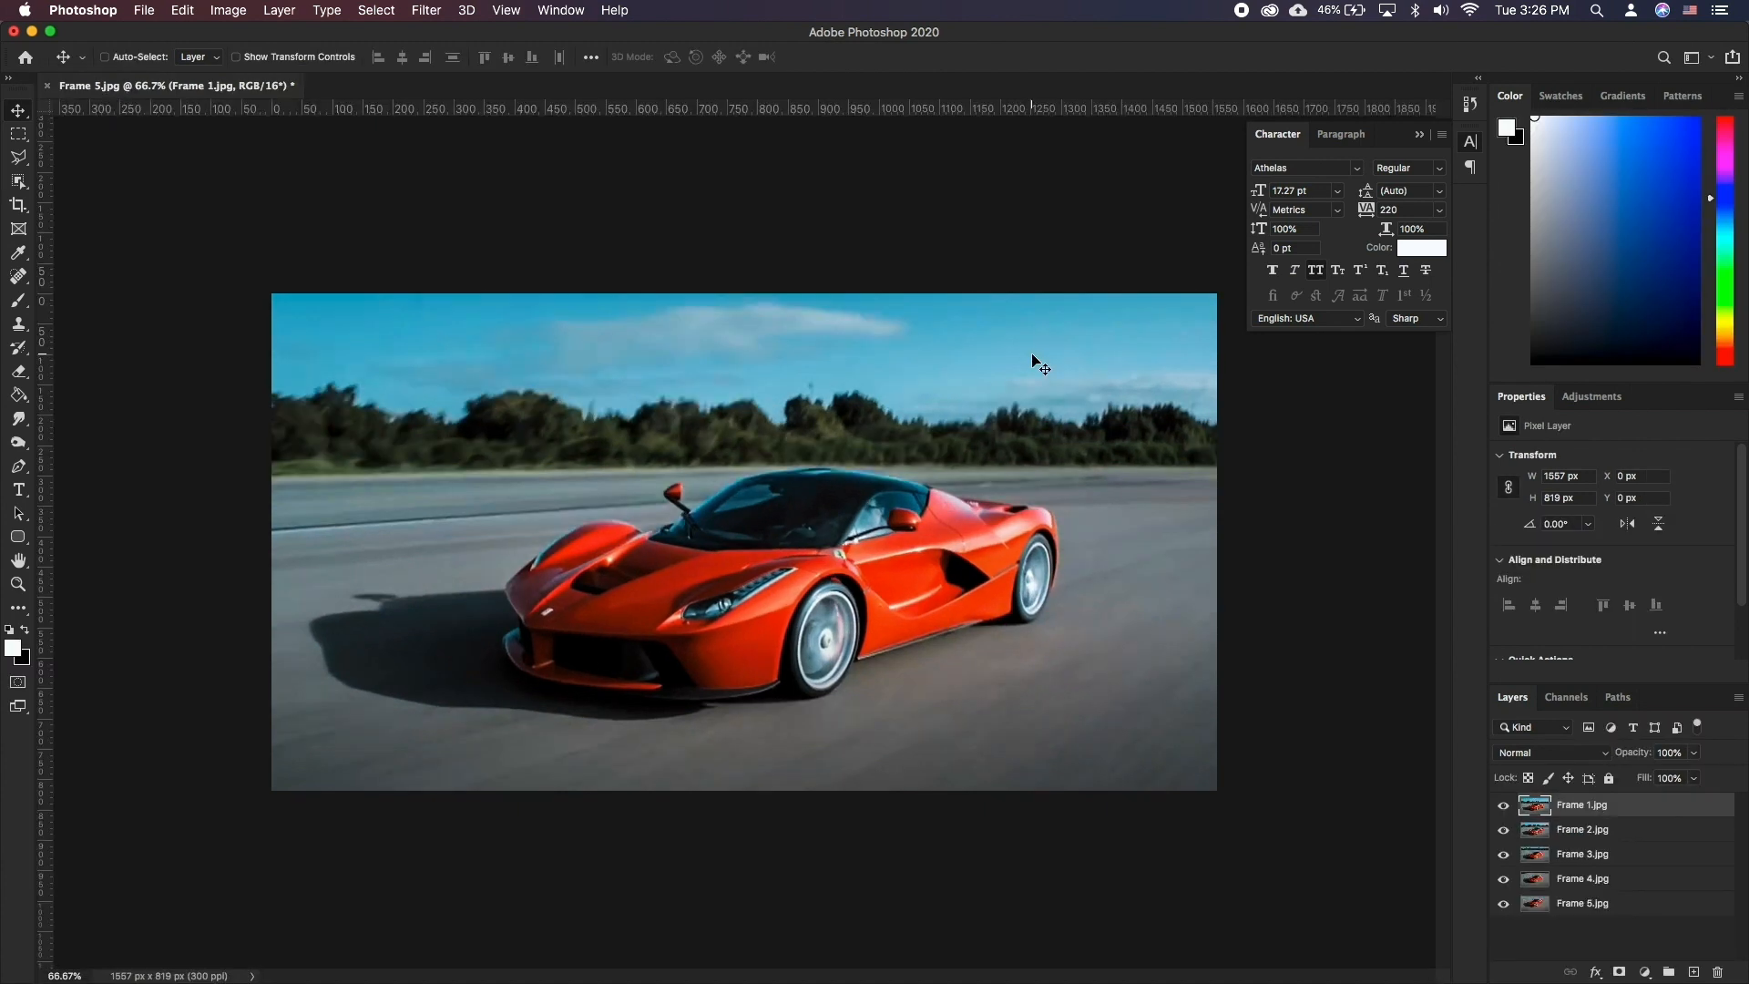
Show the Timeline, create a one-frame frame animation, and open the Timeline panel menu
left_click(560, 10)
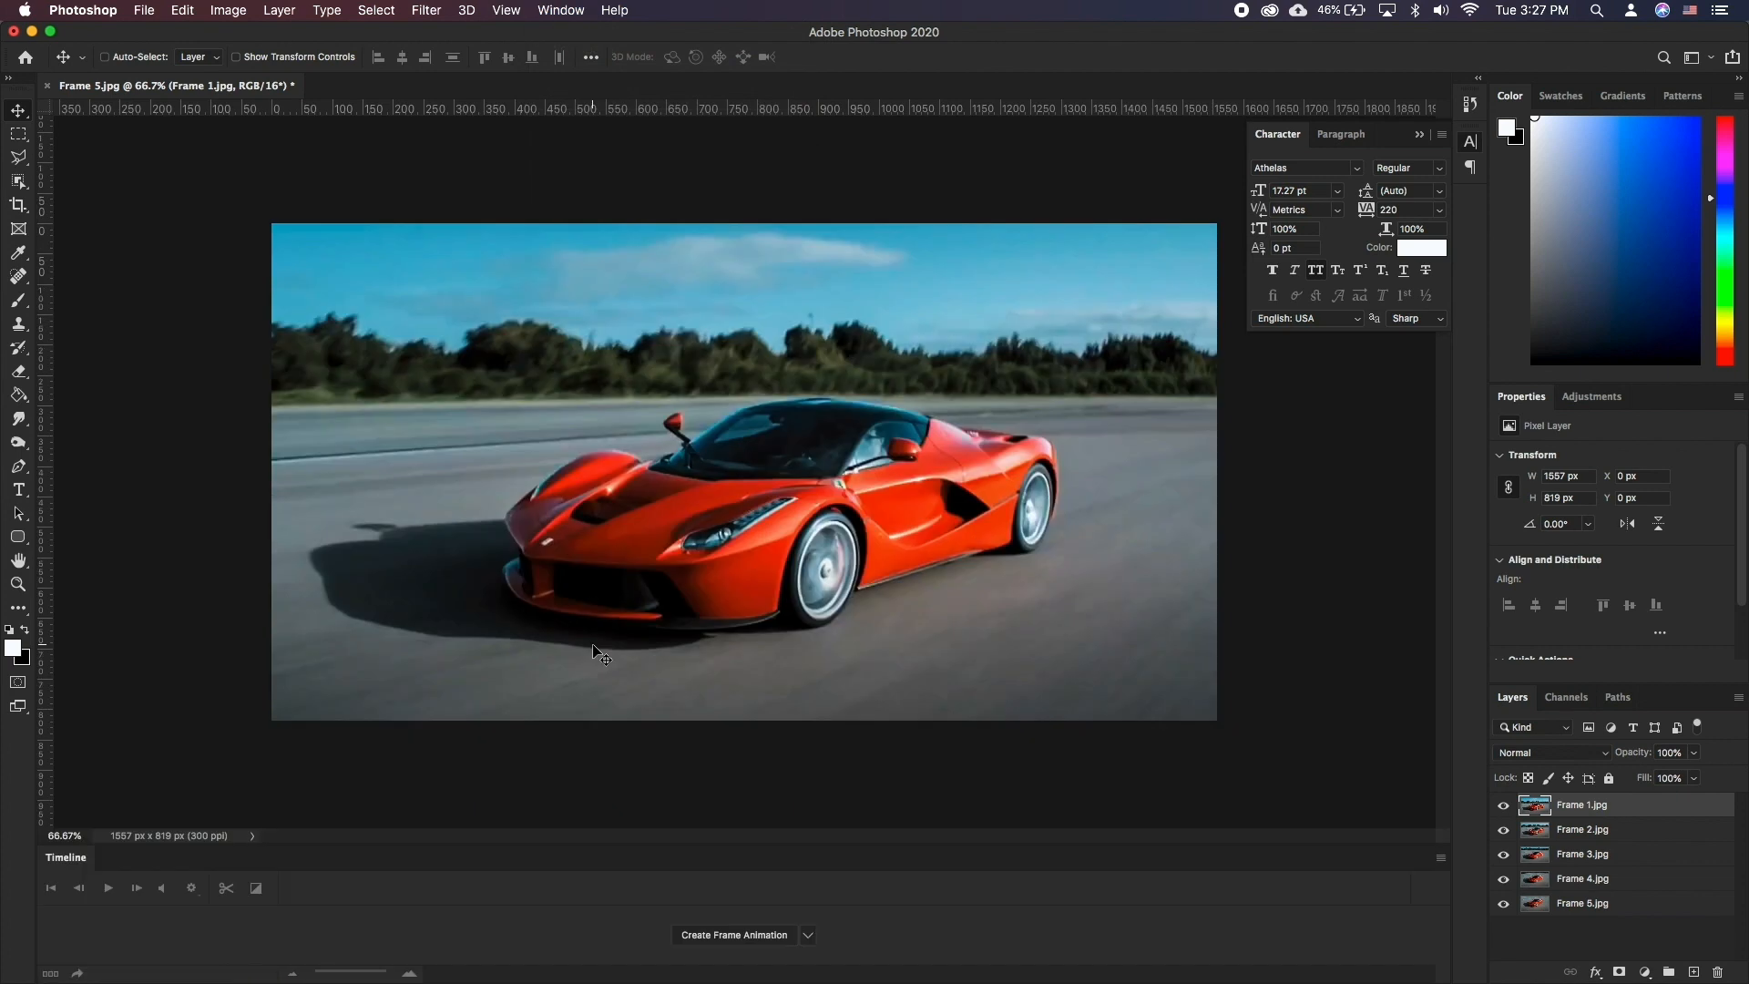
left_click(807, 934)
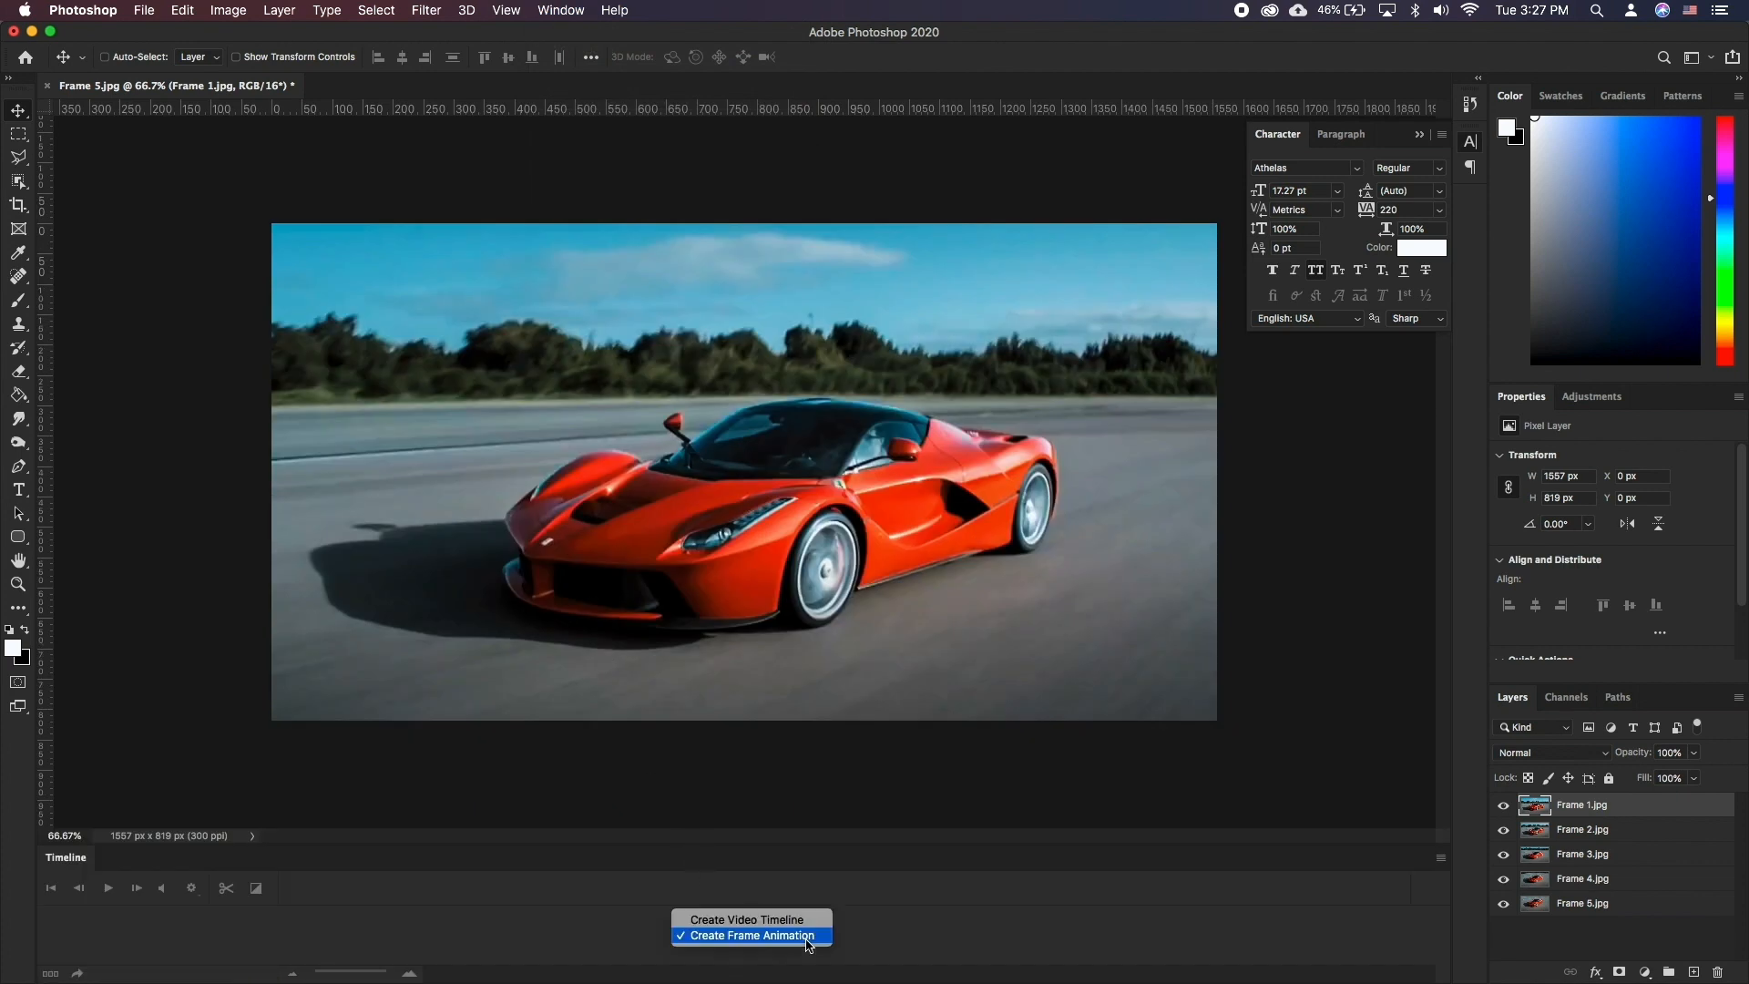
left_click(751, 936)
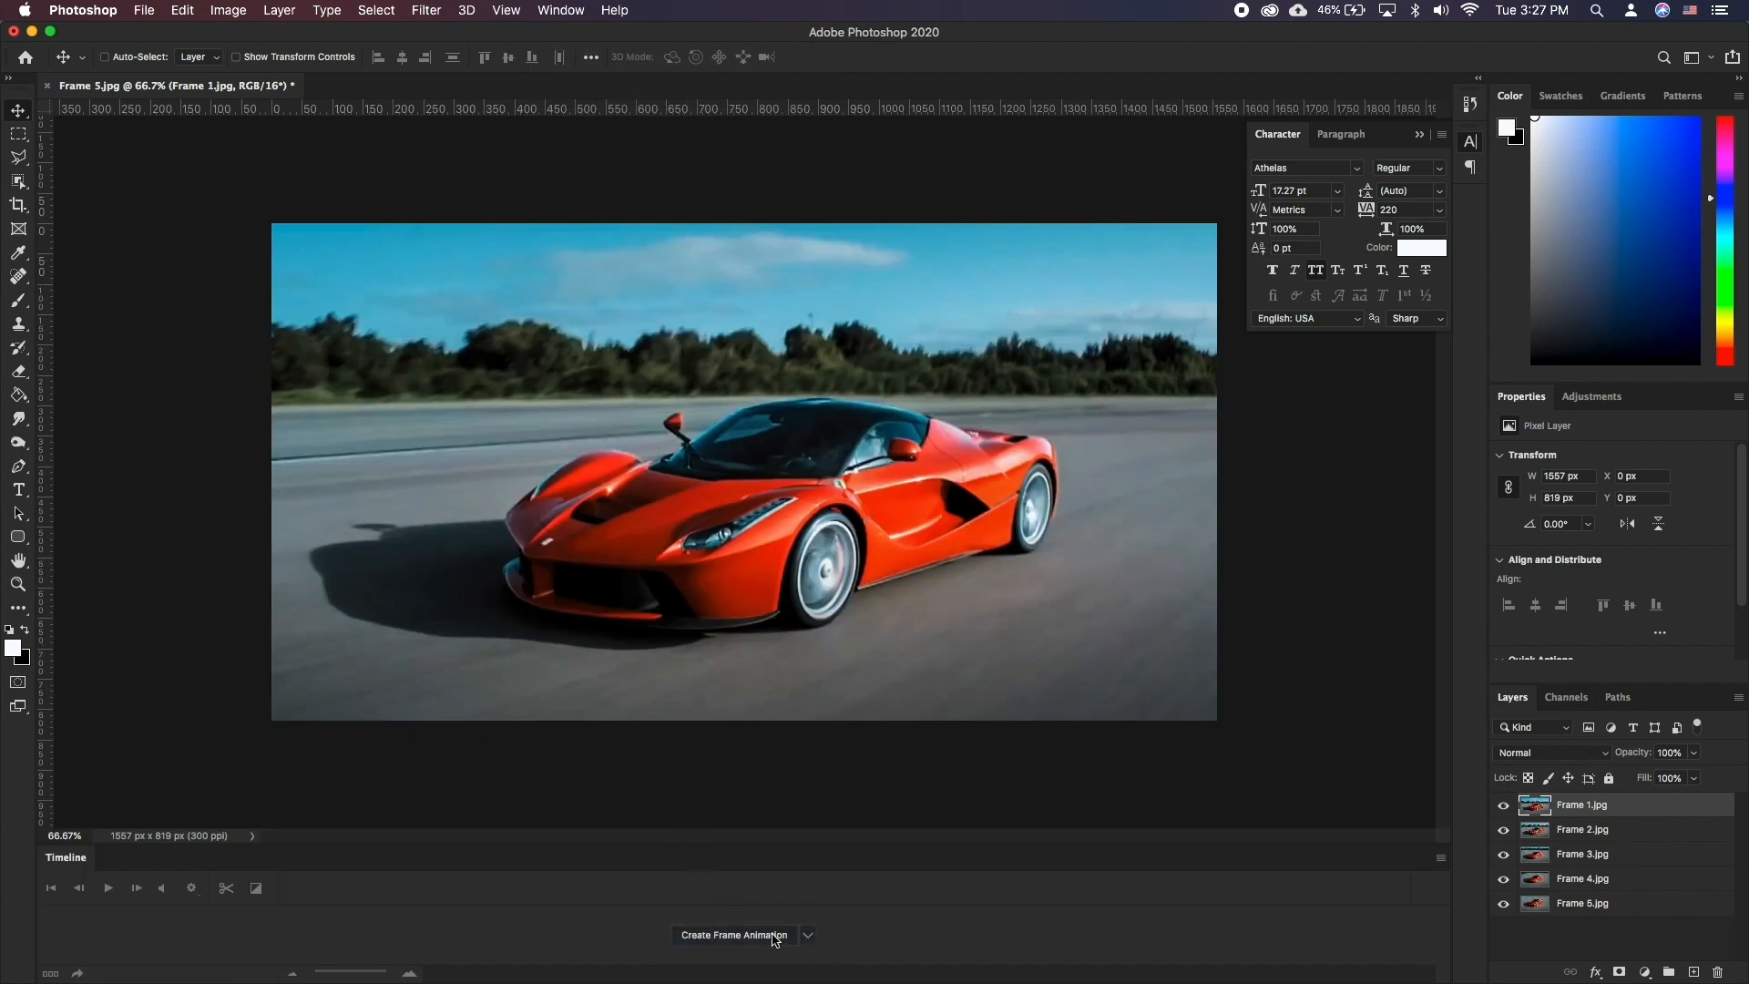
left_click(733, 935)
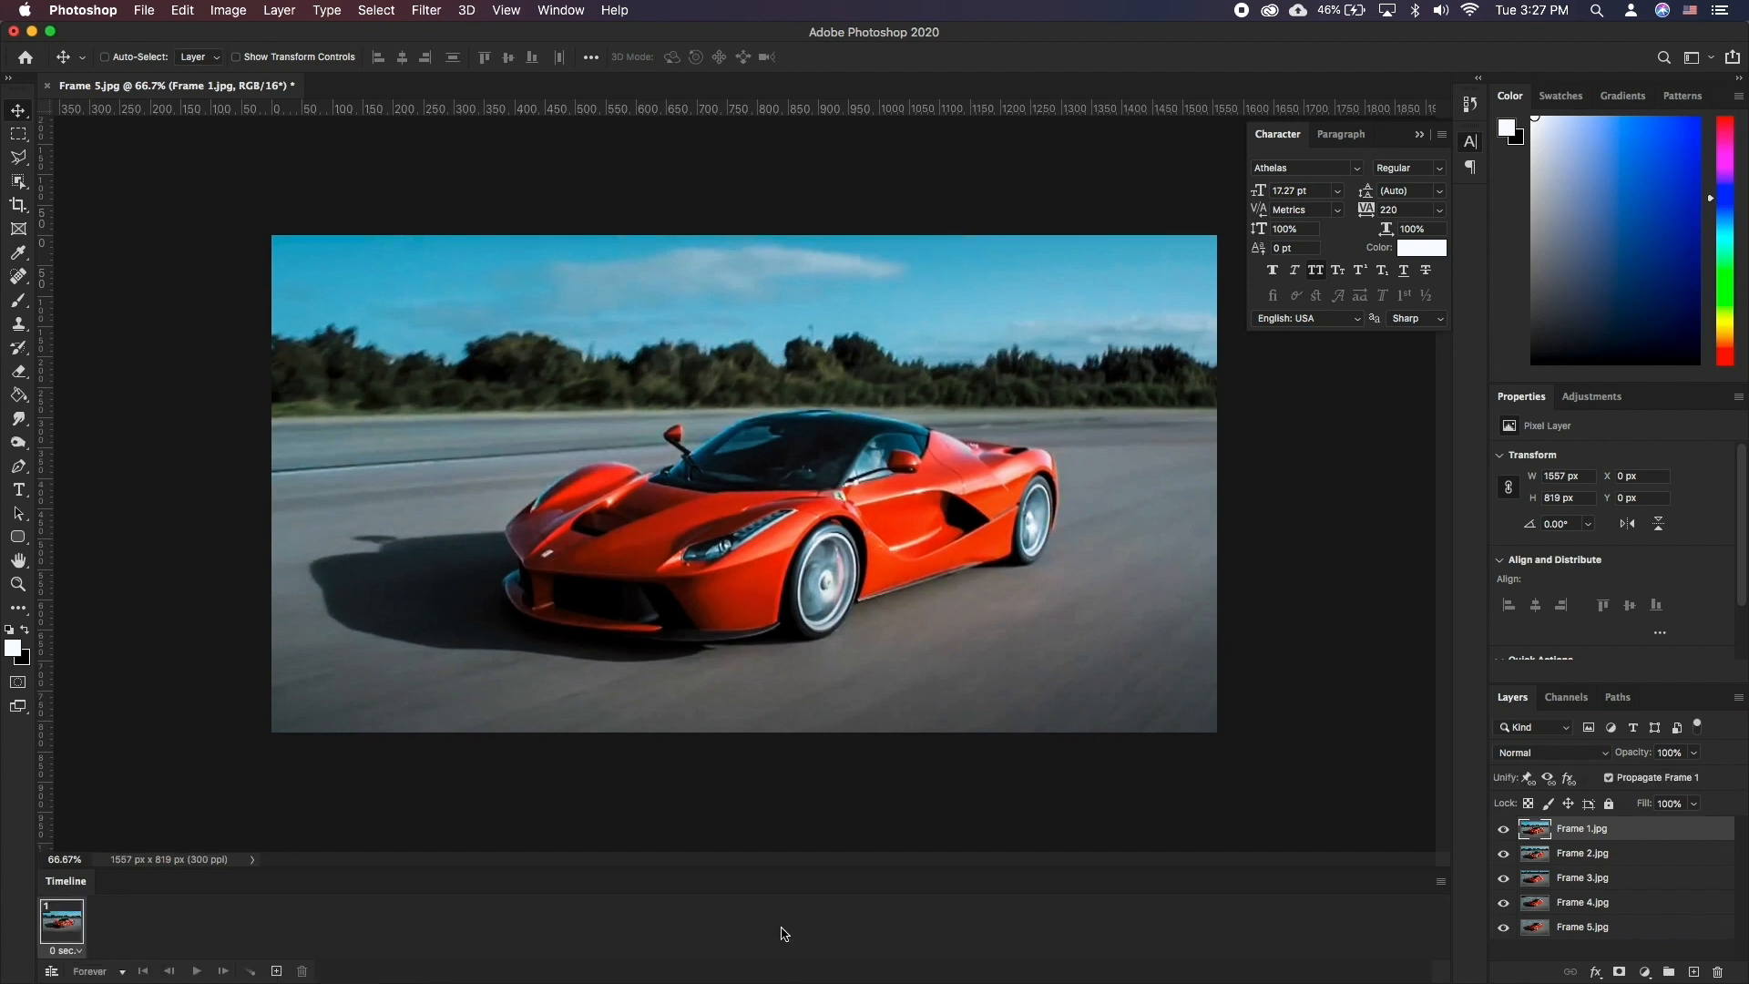
left_click(1441, 881)
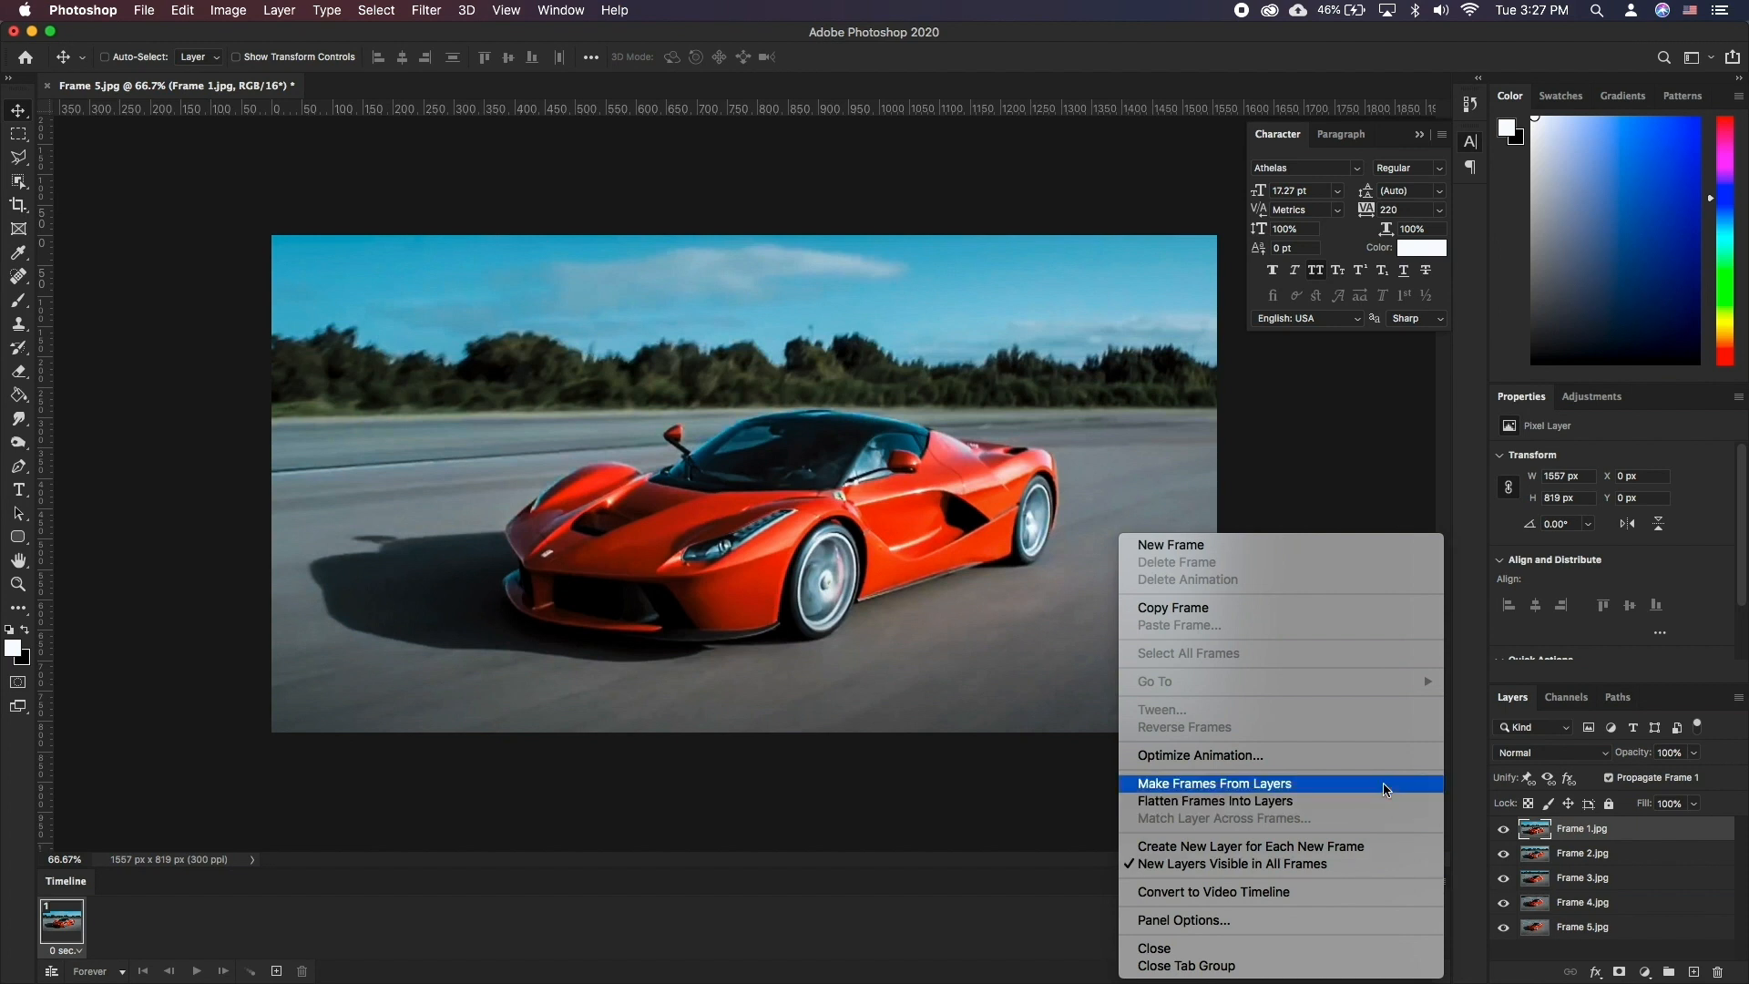
Make frames from the five layers, preview playback, and set looping to Forever
left_click(1213, 784)
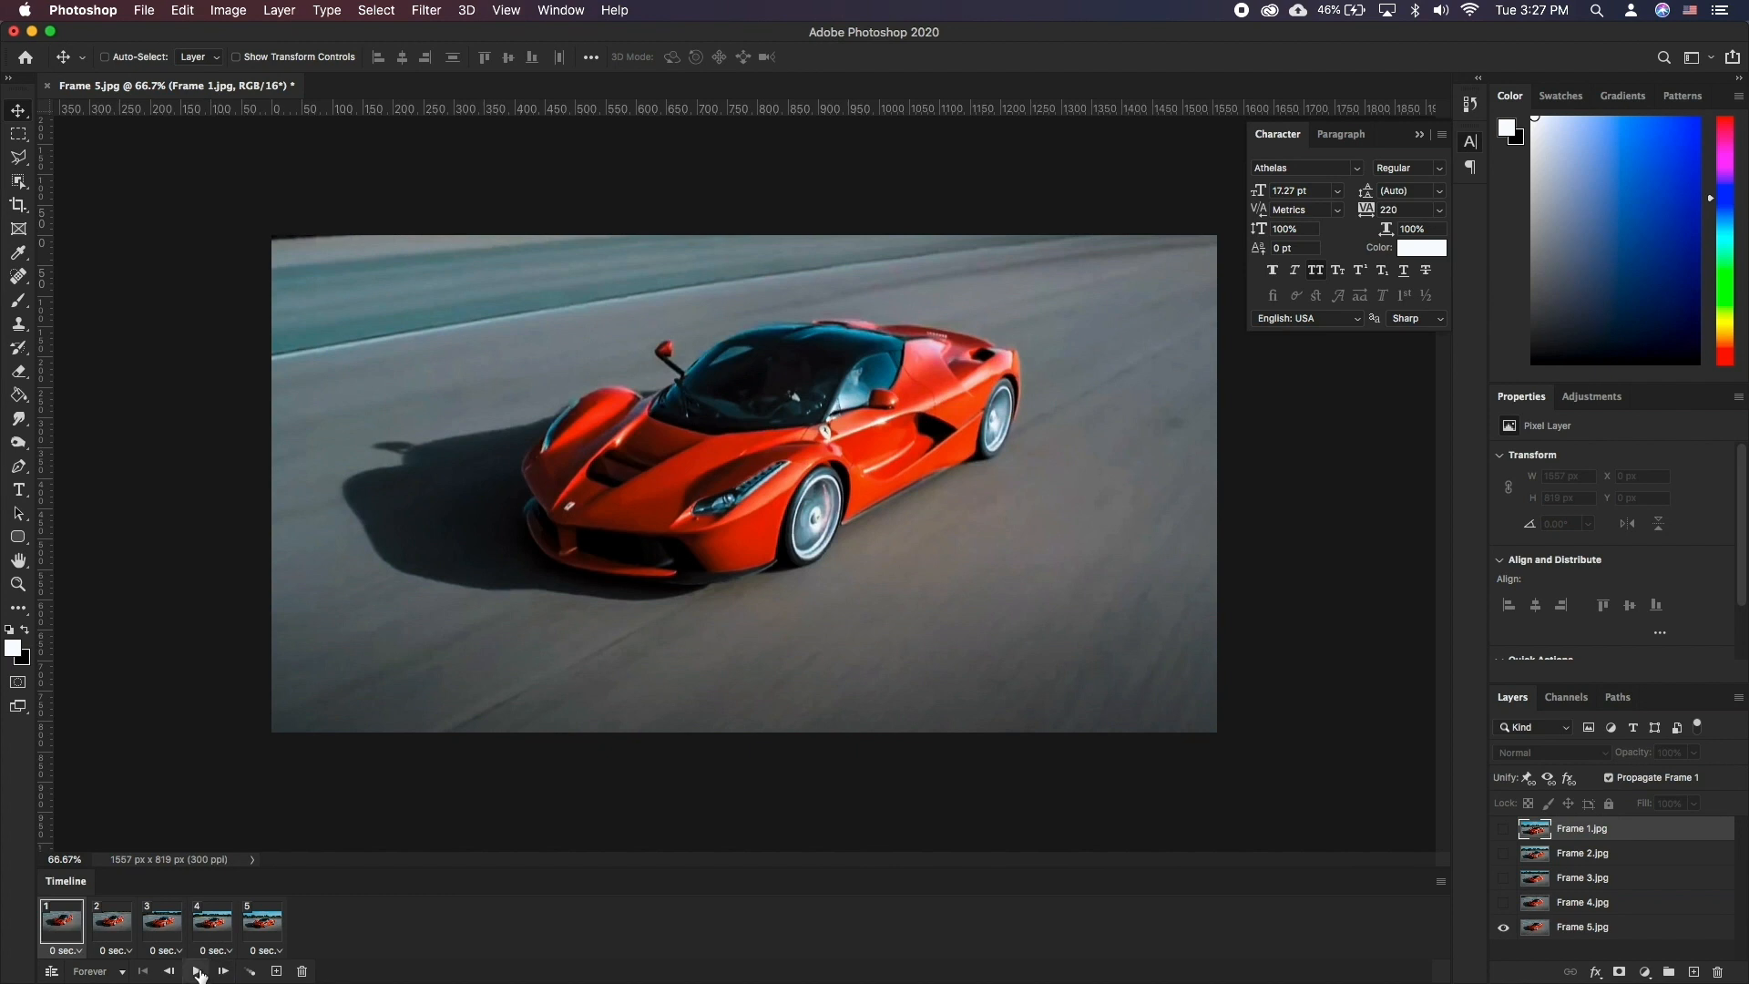
left_click(197, 971)
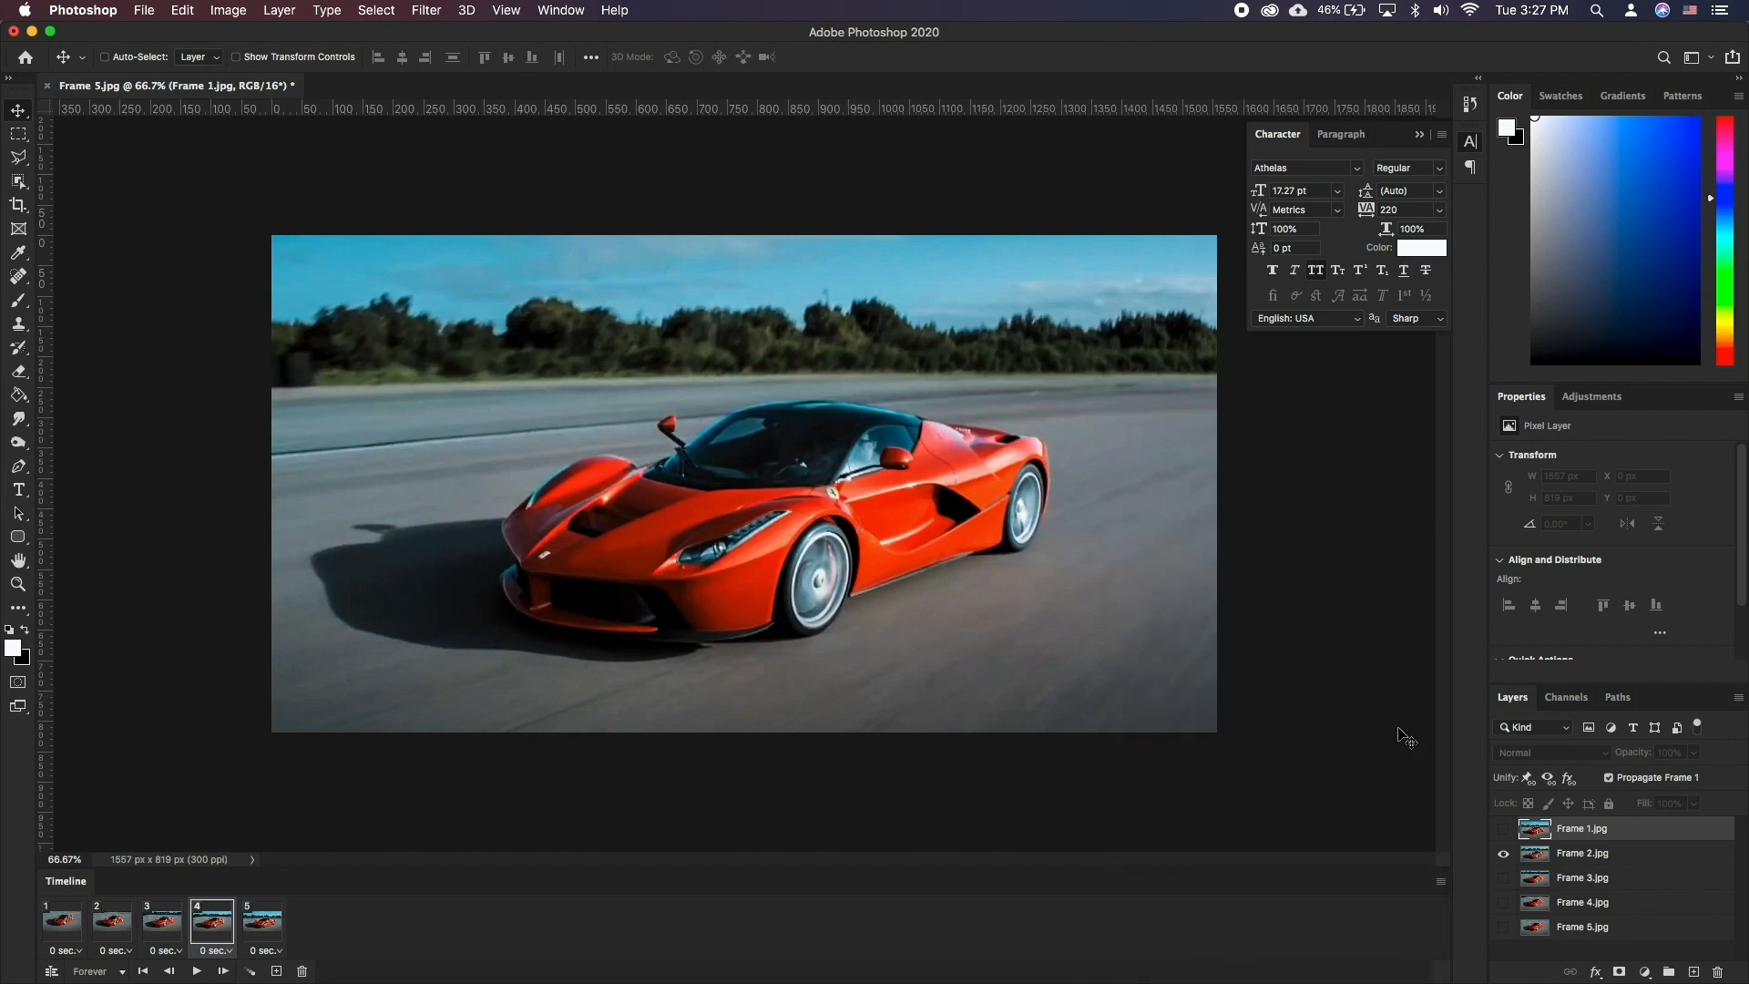
left_click(168, 971)
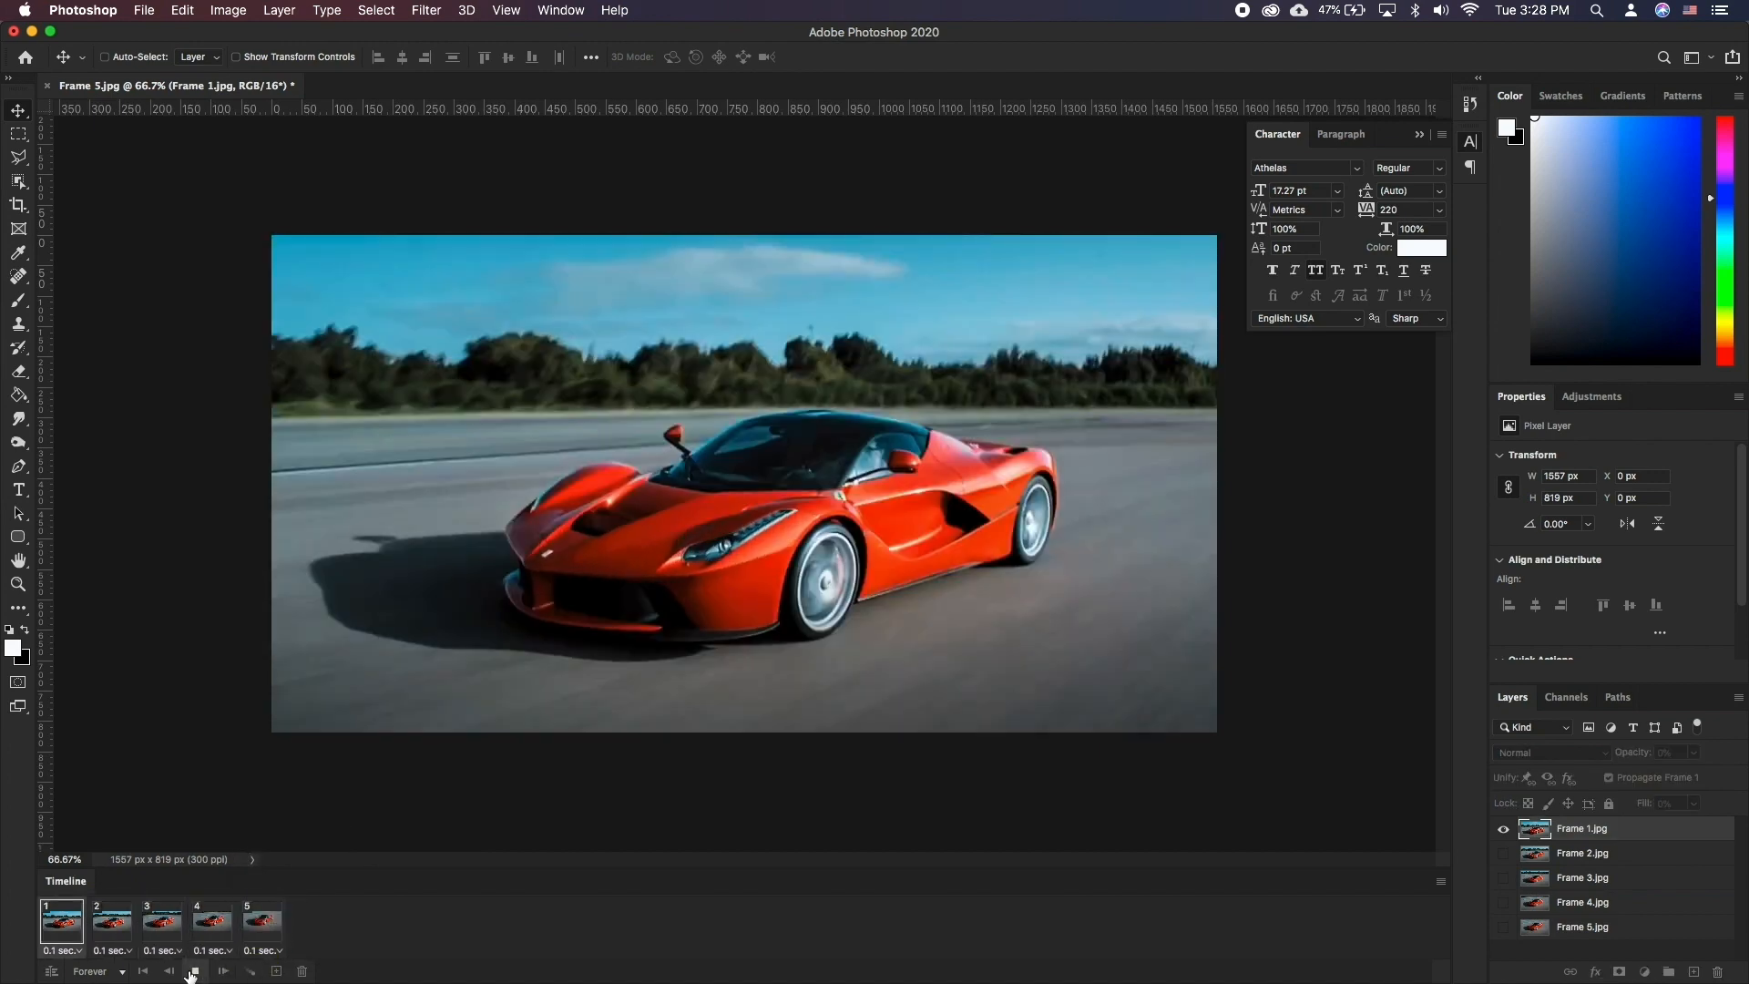
left_click(98, 969)
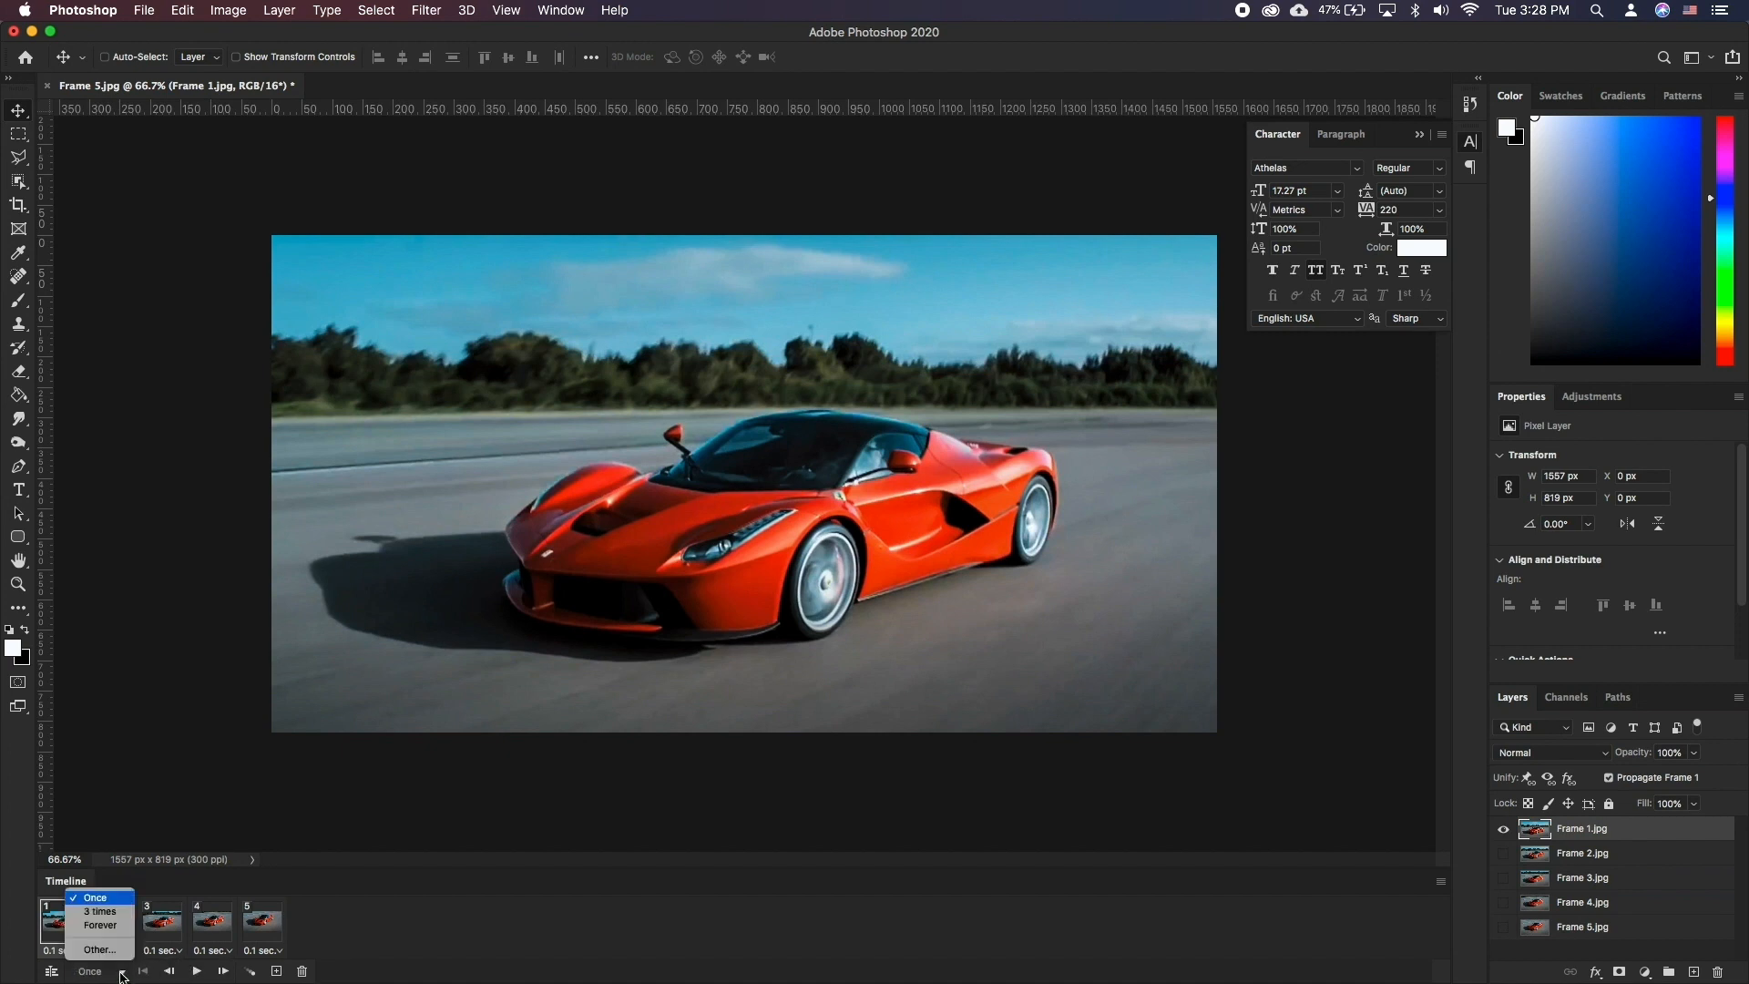
left_click(100, 924)
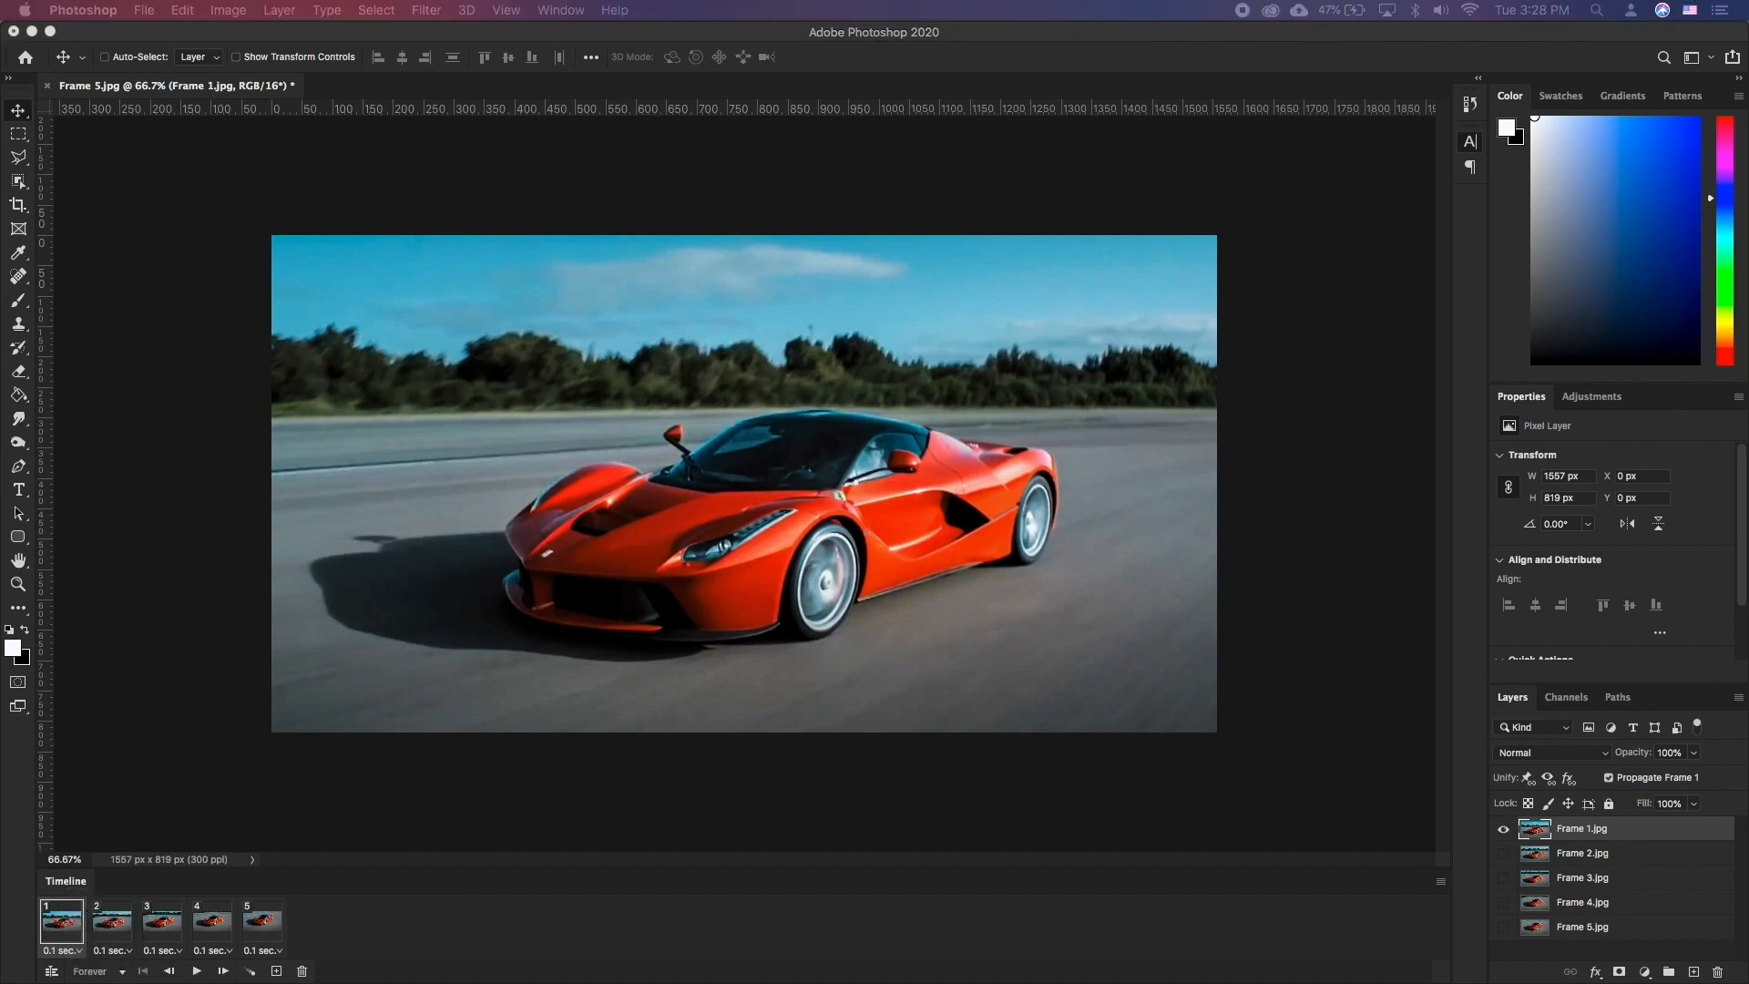
Resize the image to 1500 by 789 pixels
left_click(228, 10)
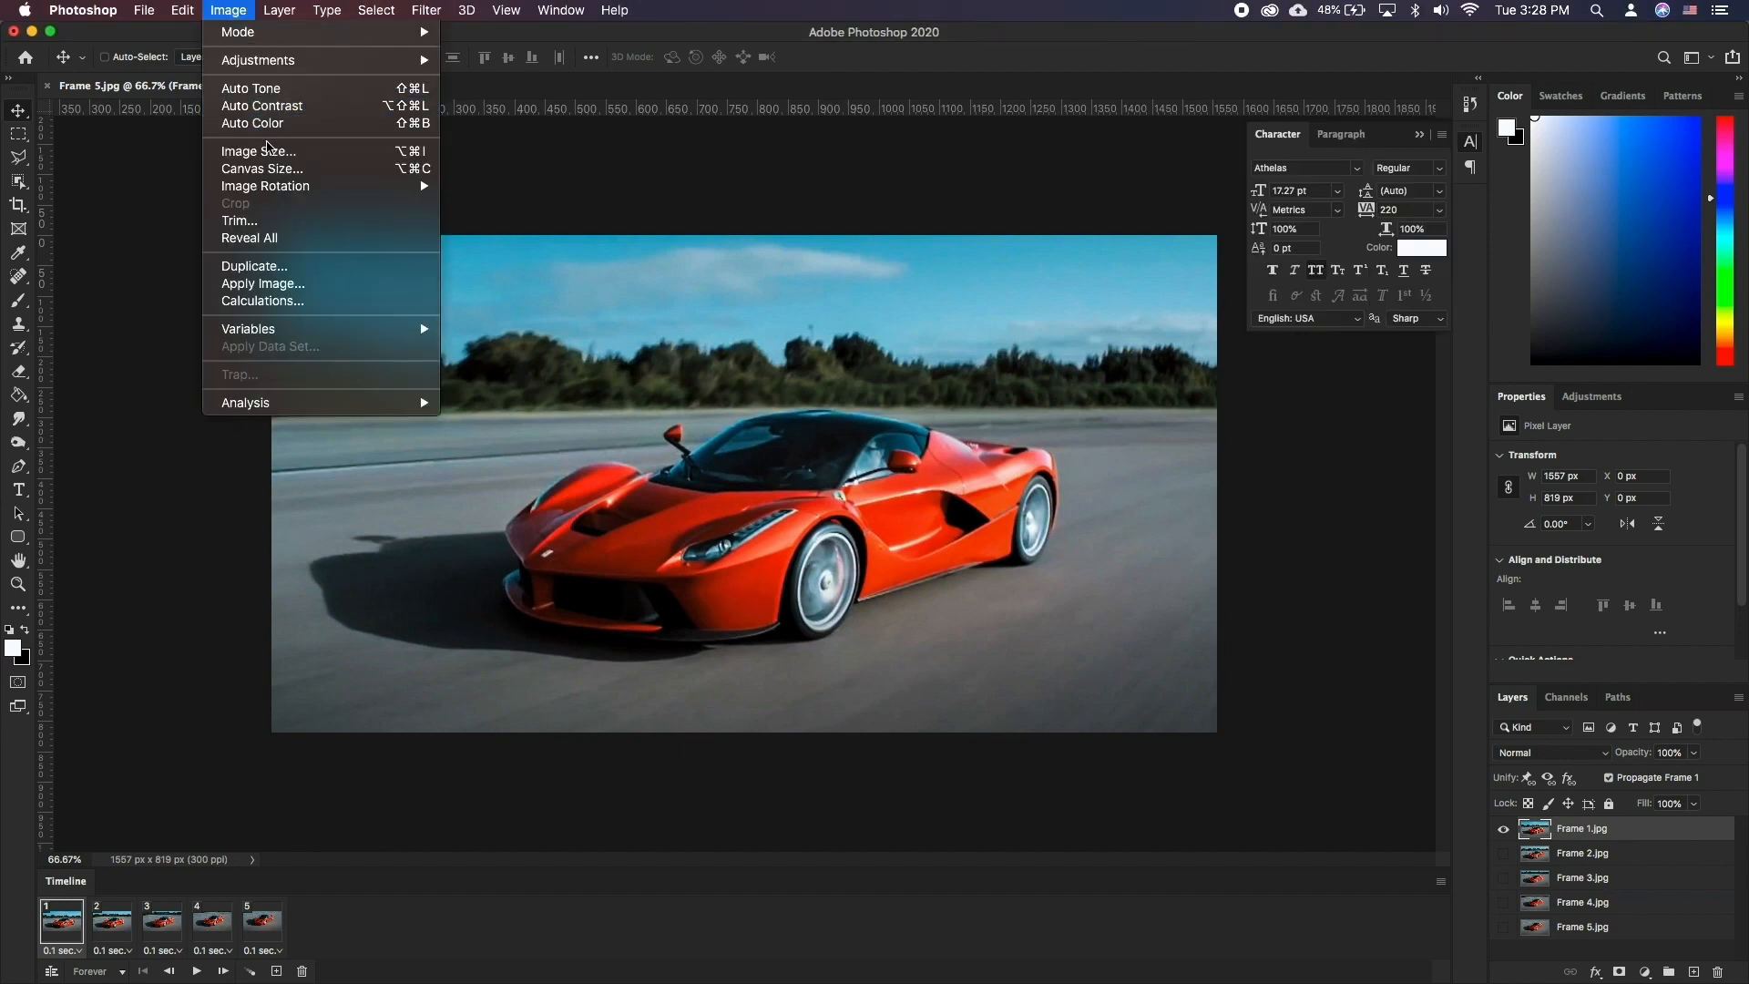
left_click(259, 150)
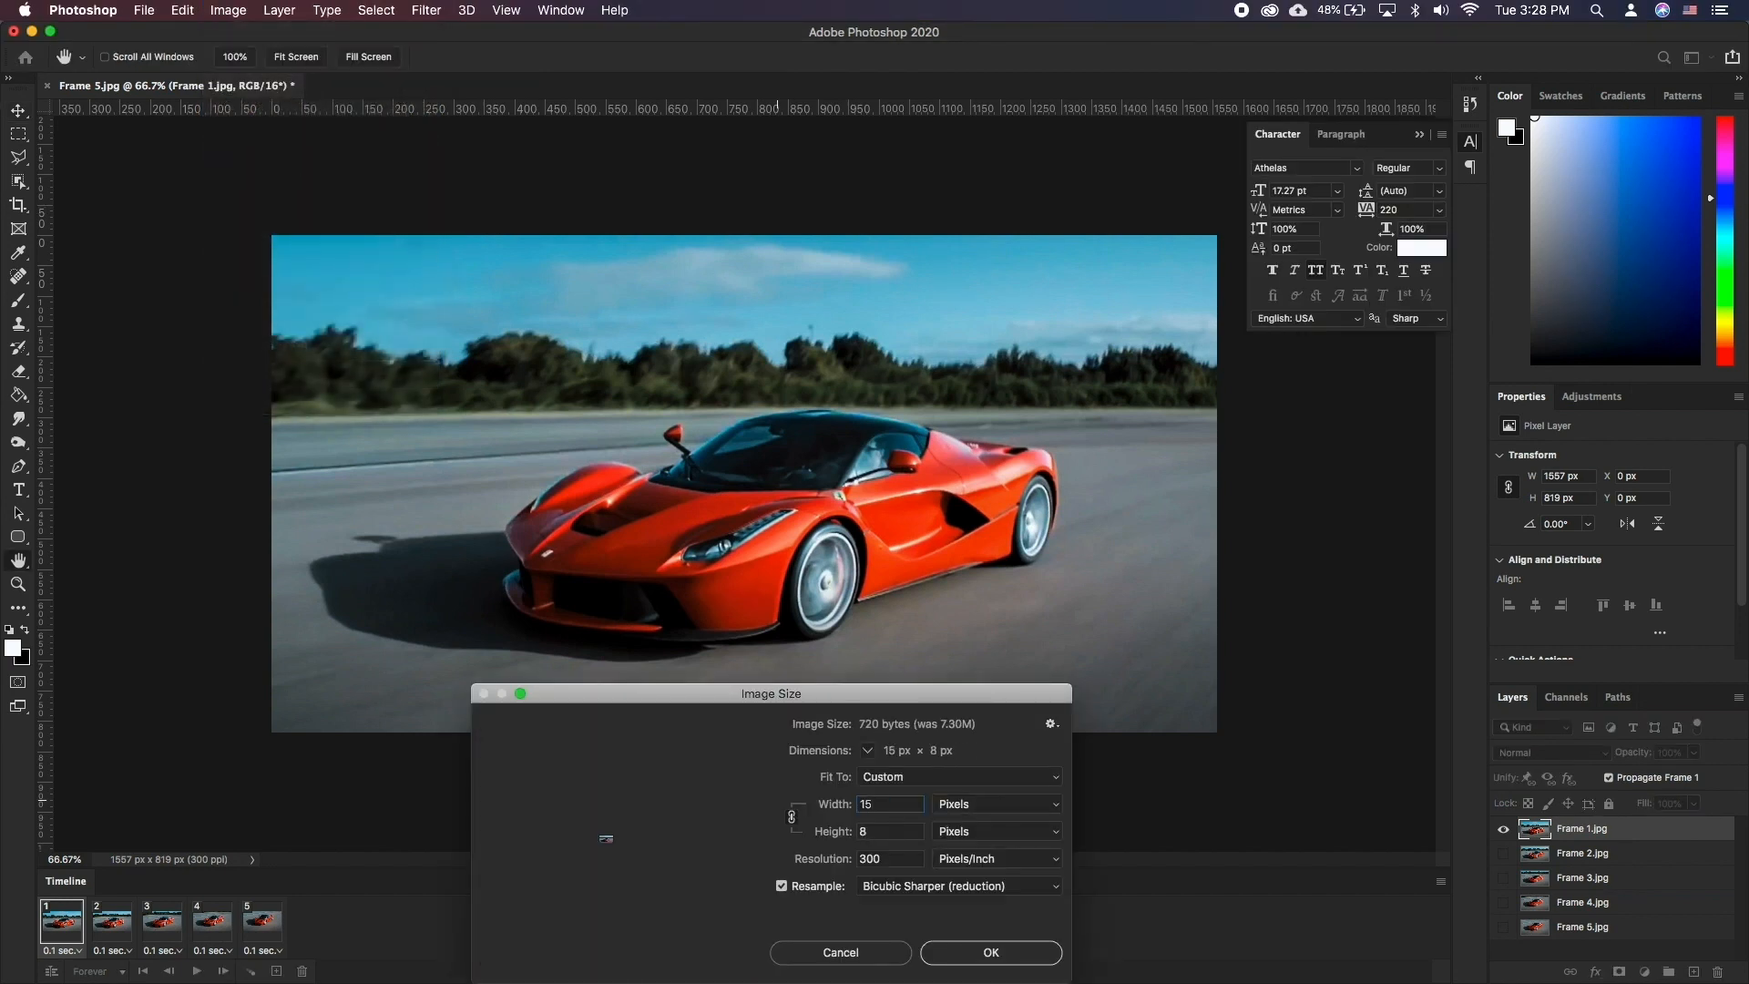
left_click(990, 952)
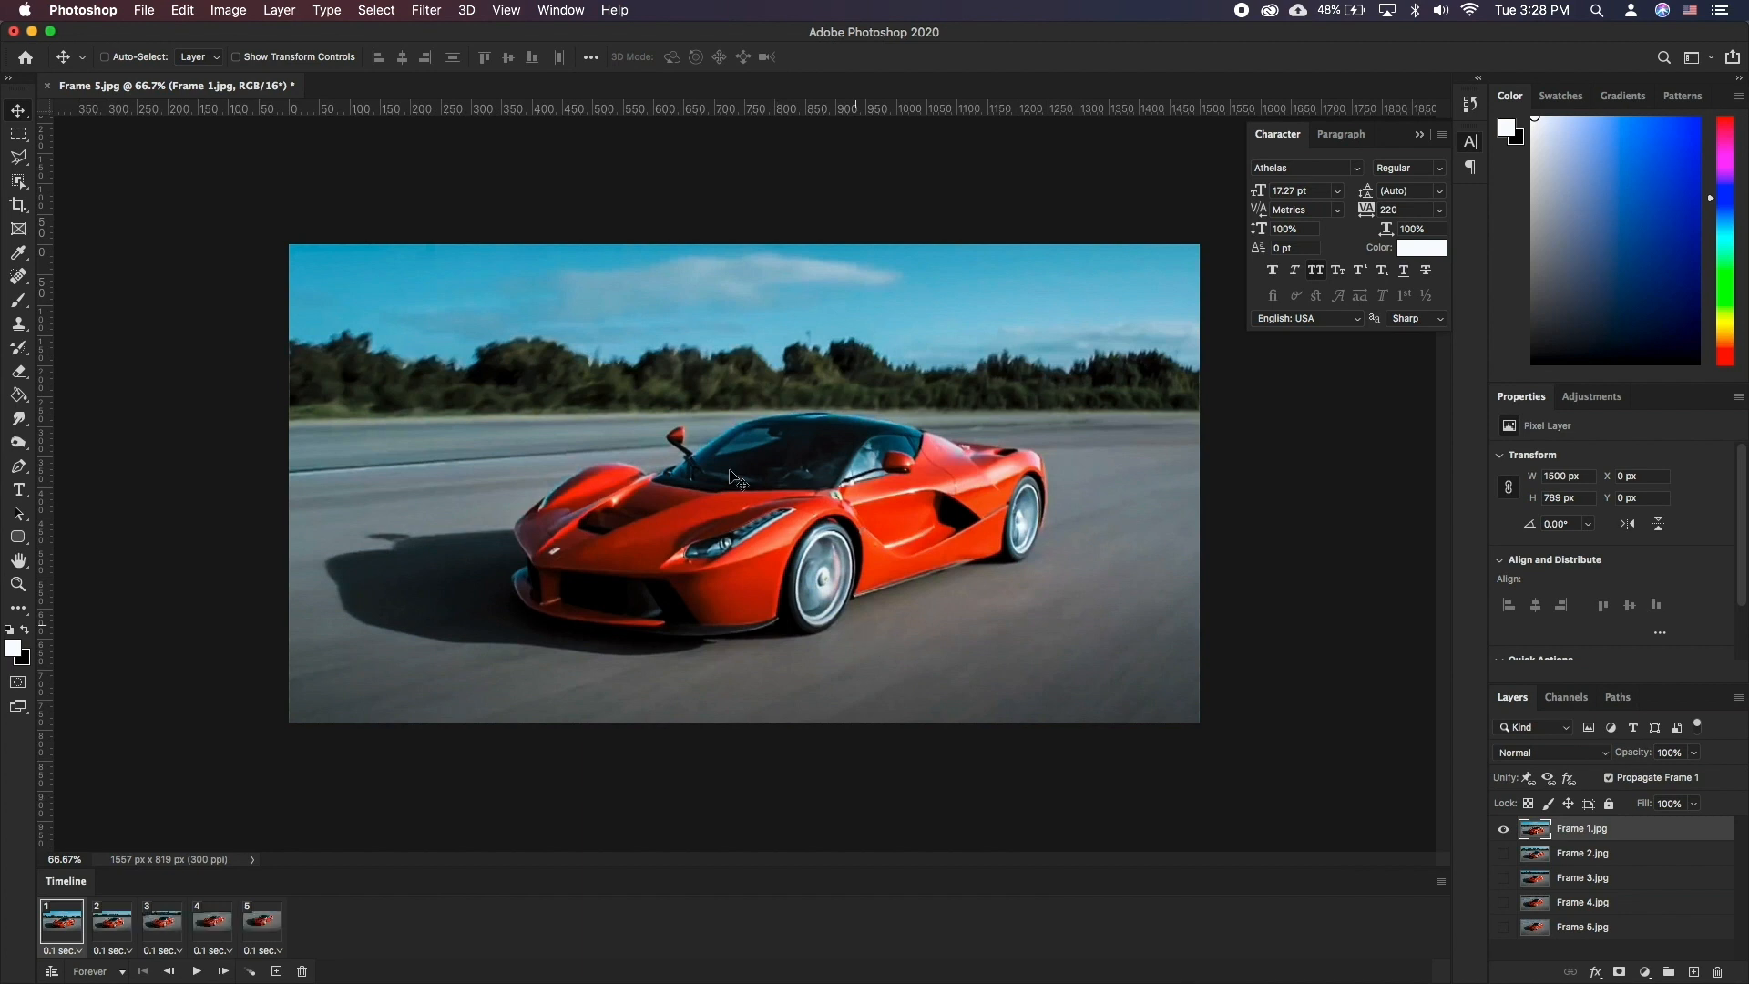
Export the animation through Save for Web (Legacy) as the GIF Ferrari.gif
left_click(143, 10)
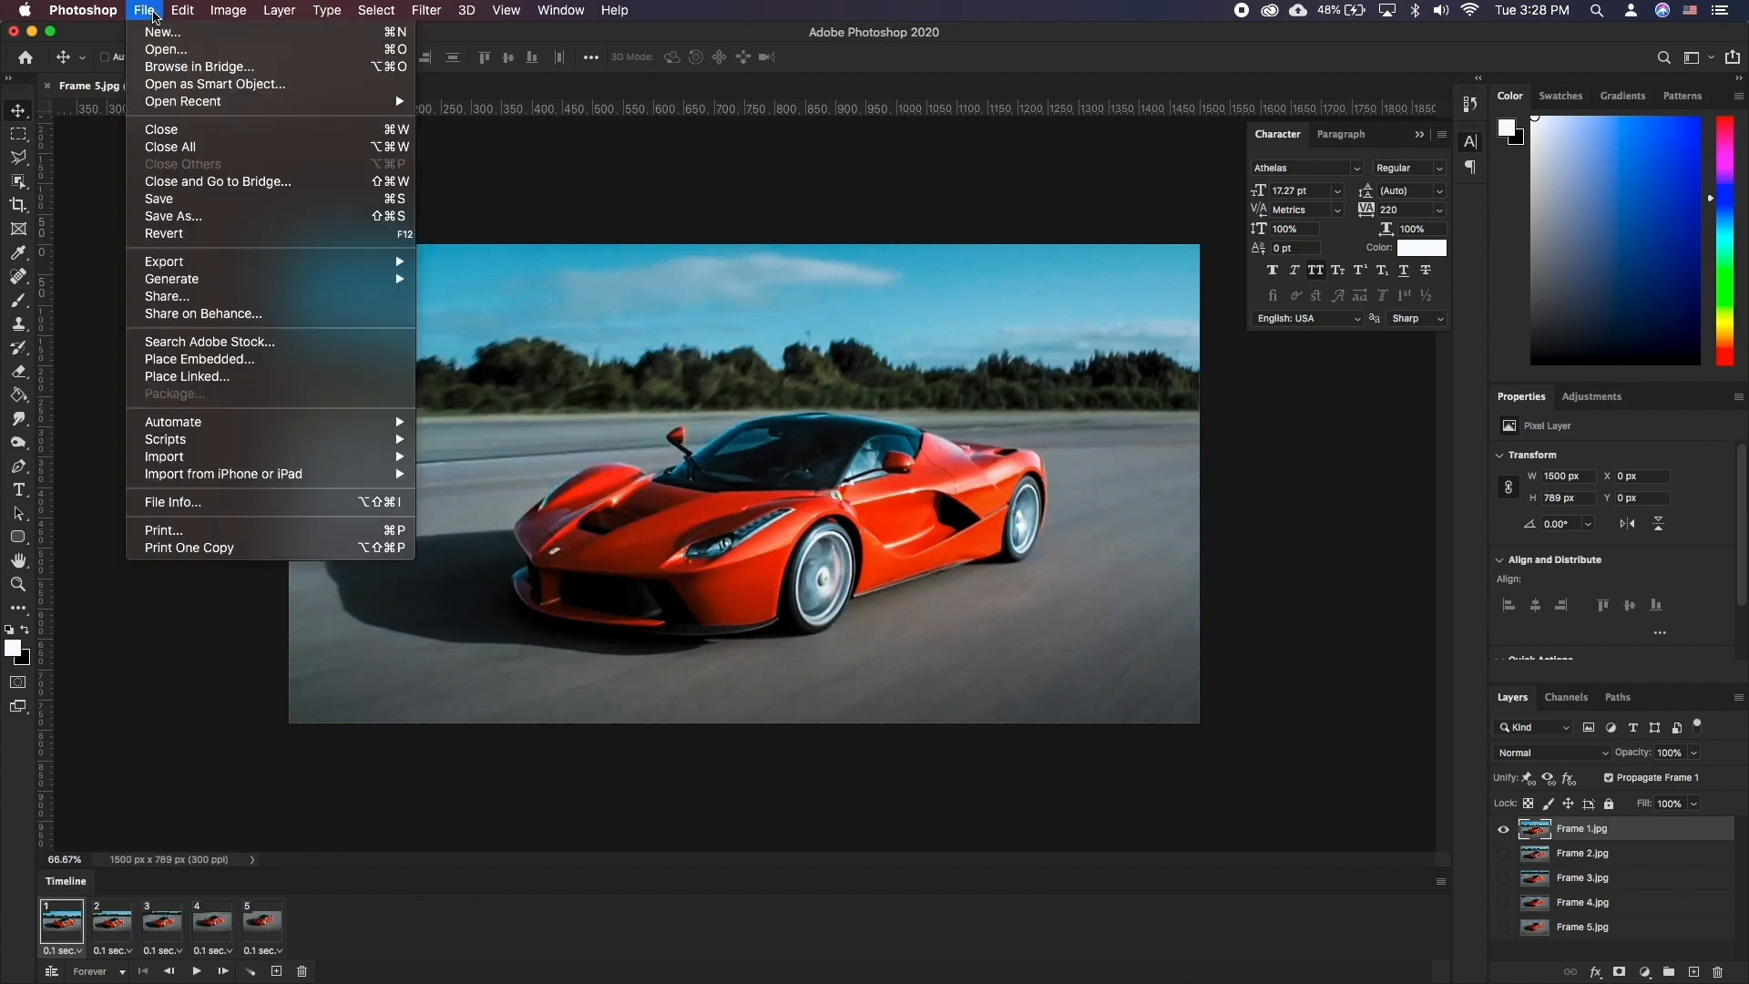
mouse_move(164, 262)
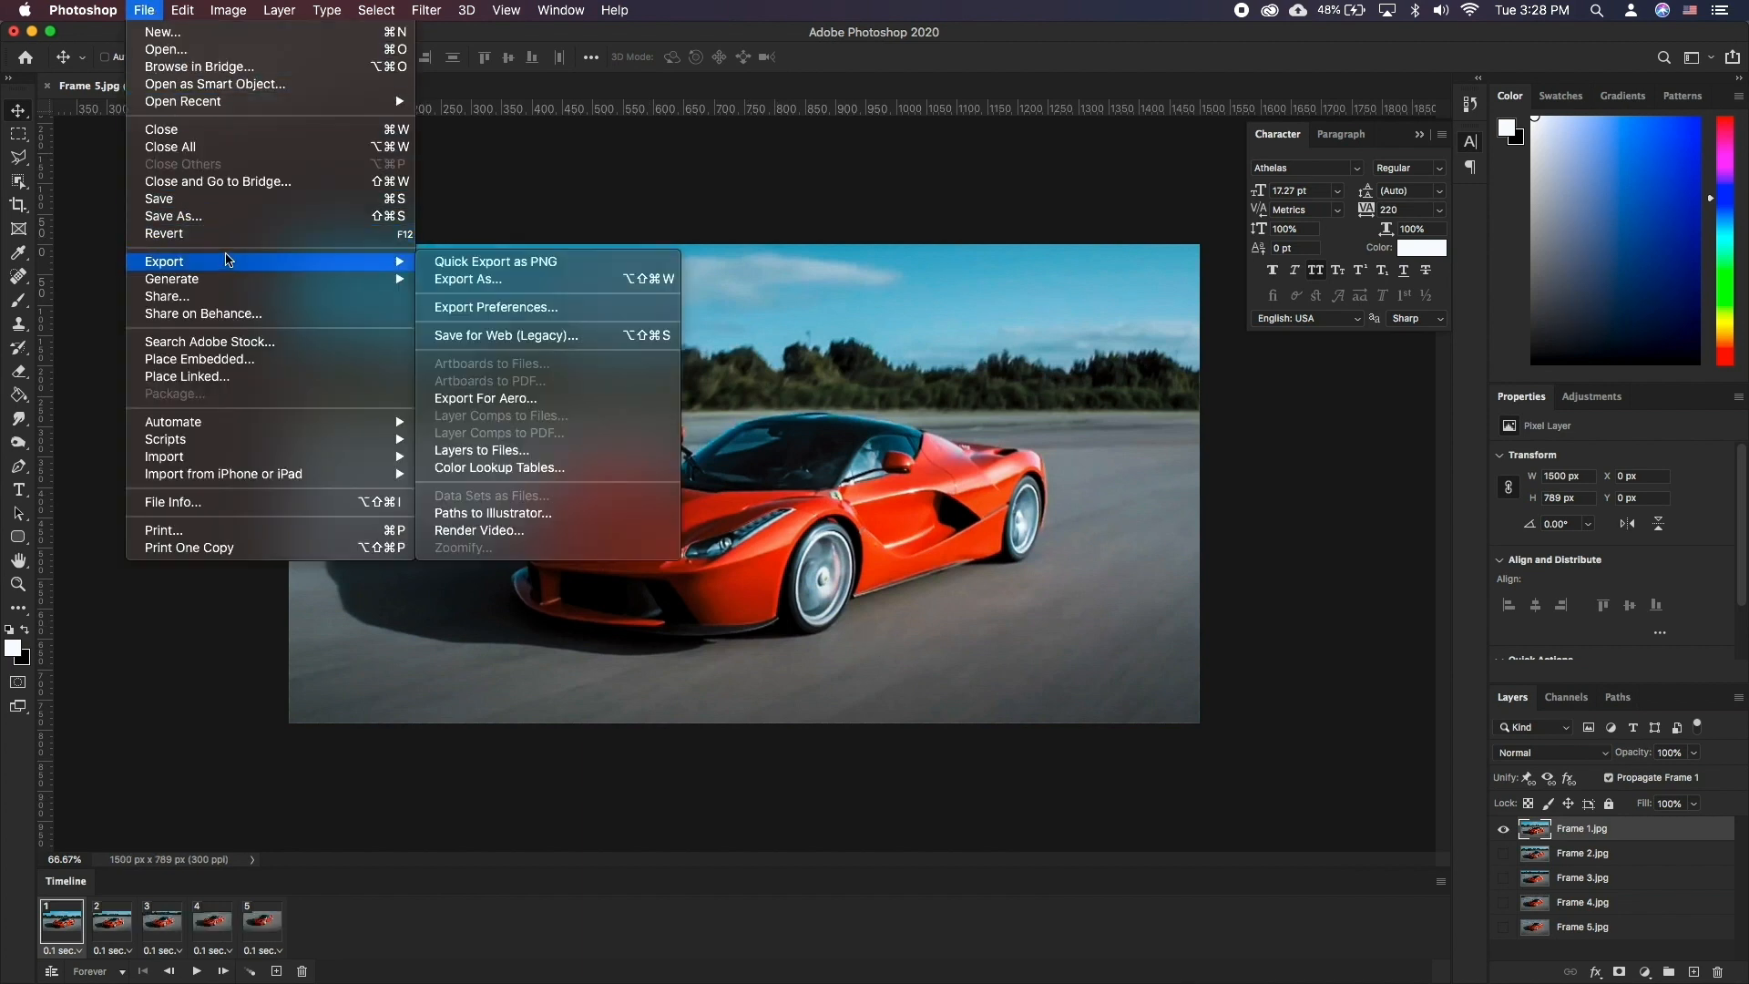
mouse_move(599, 346)
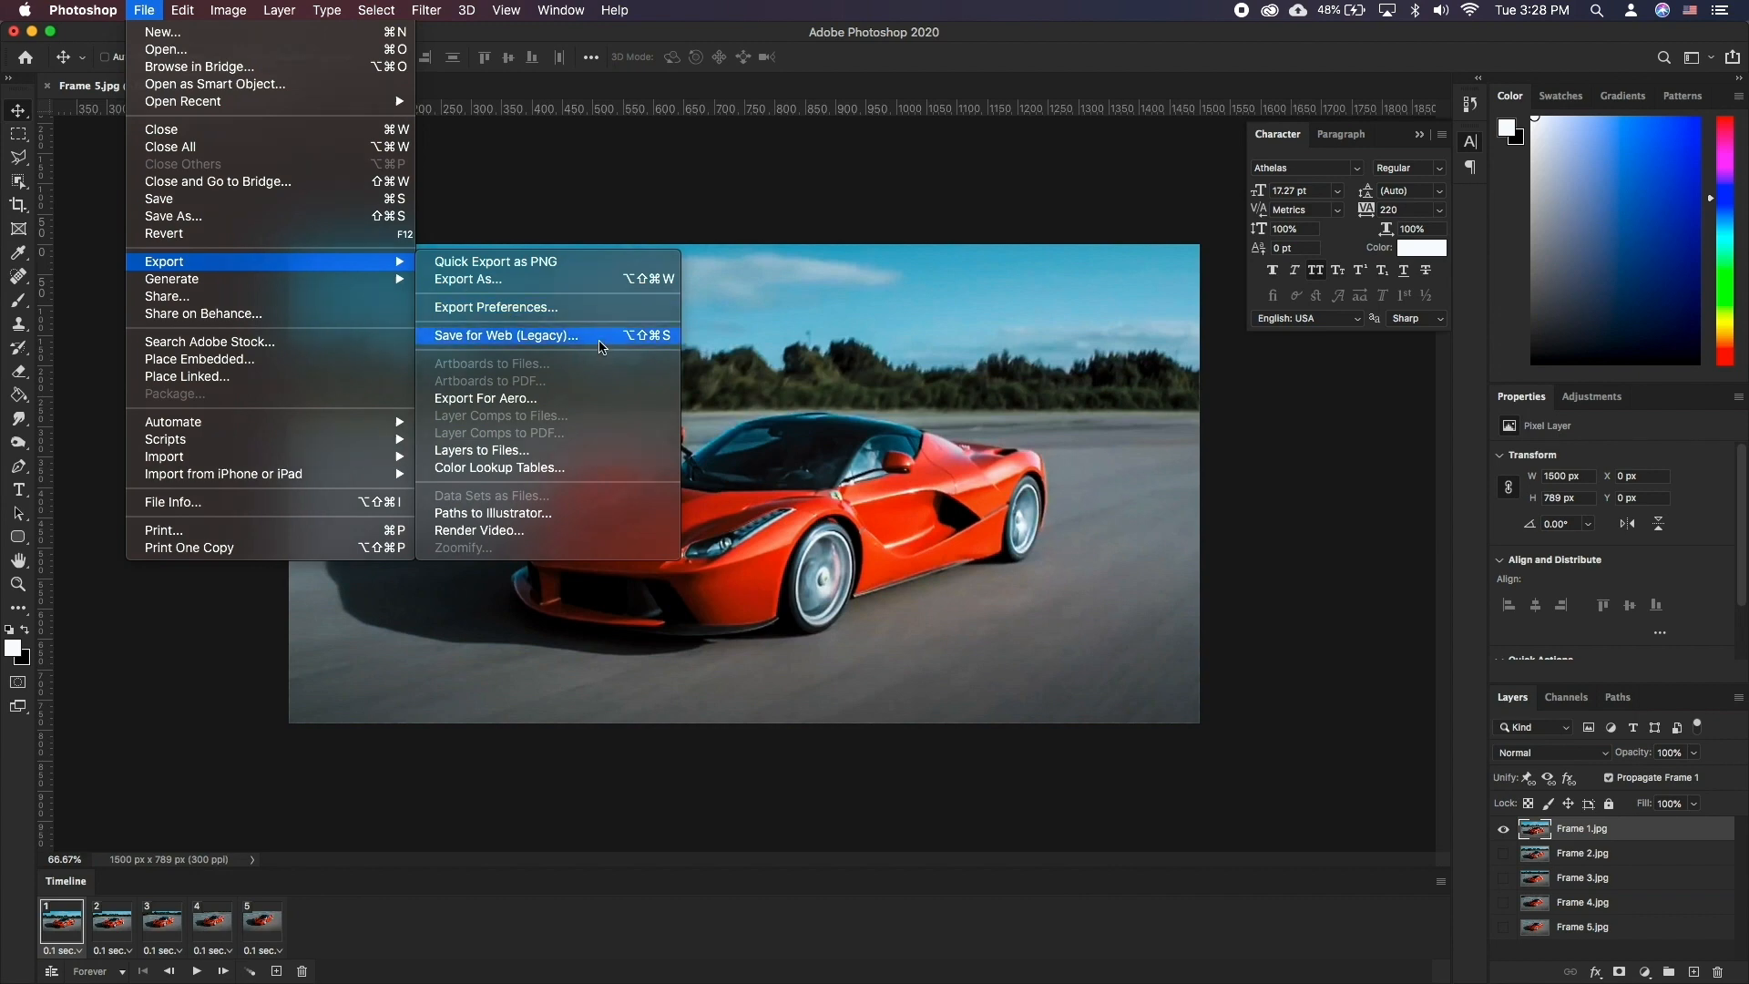
left_click(505, 336)
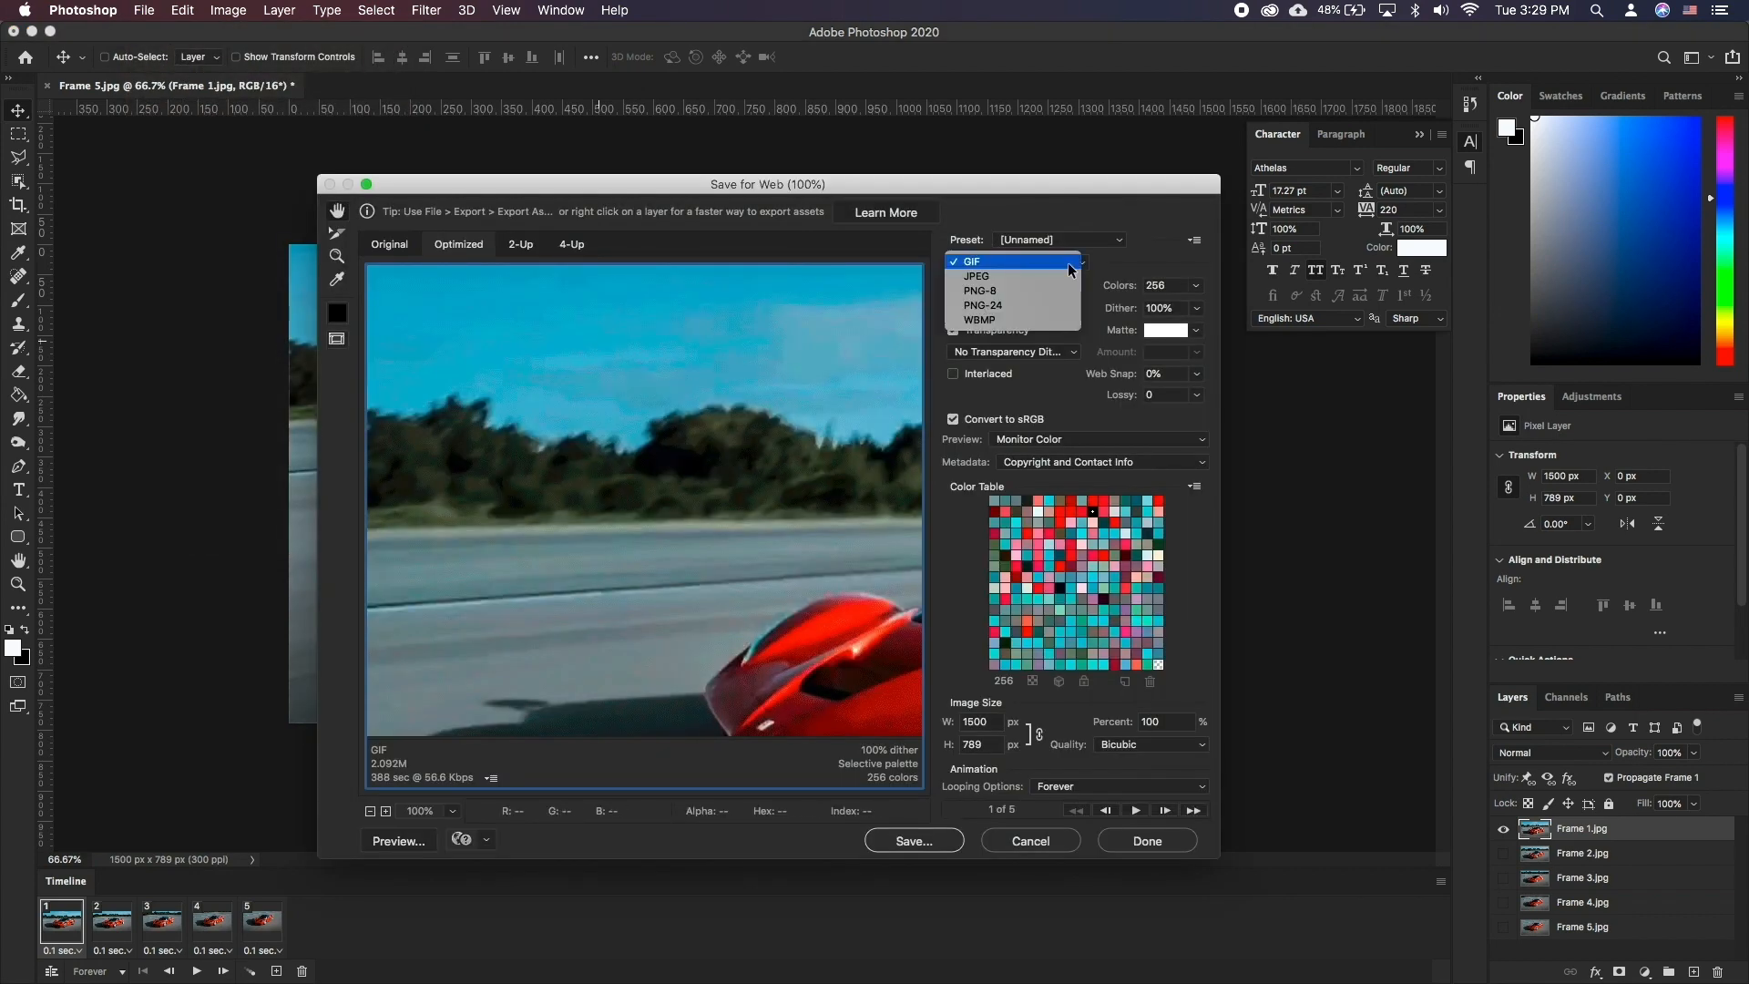
left_click(969, 262)
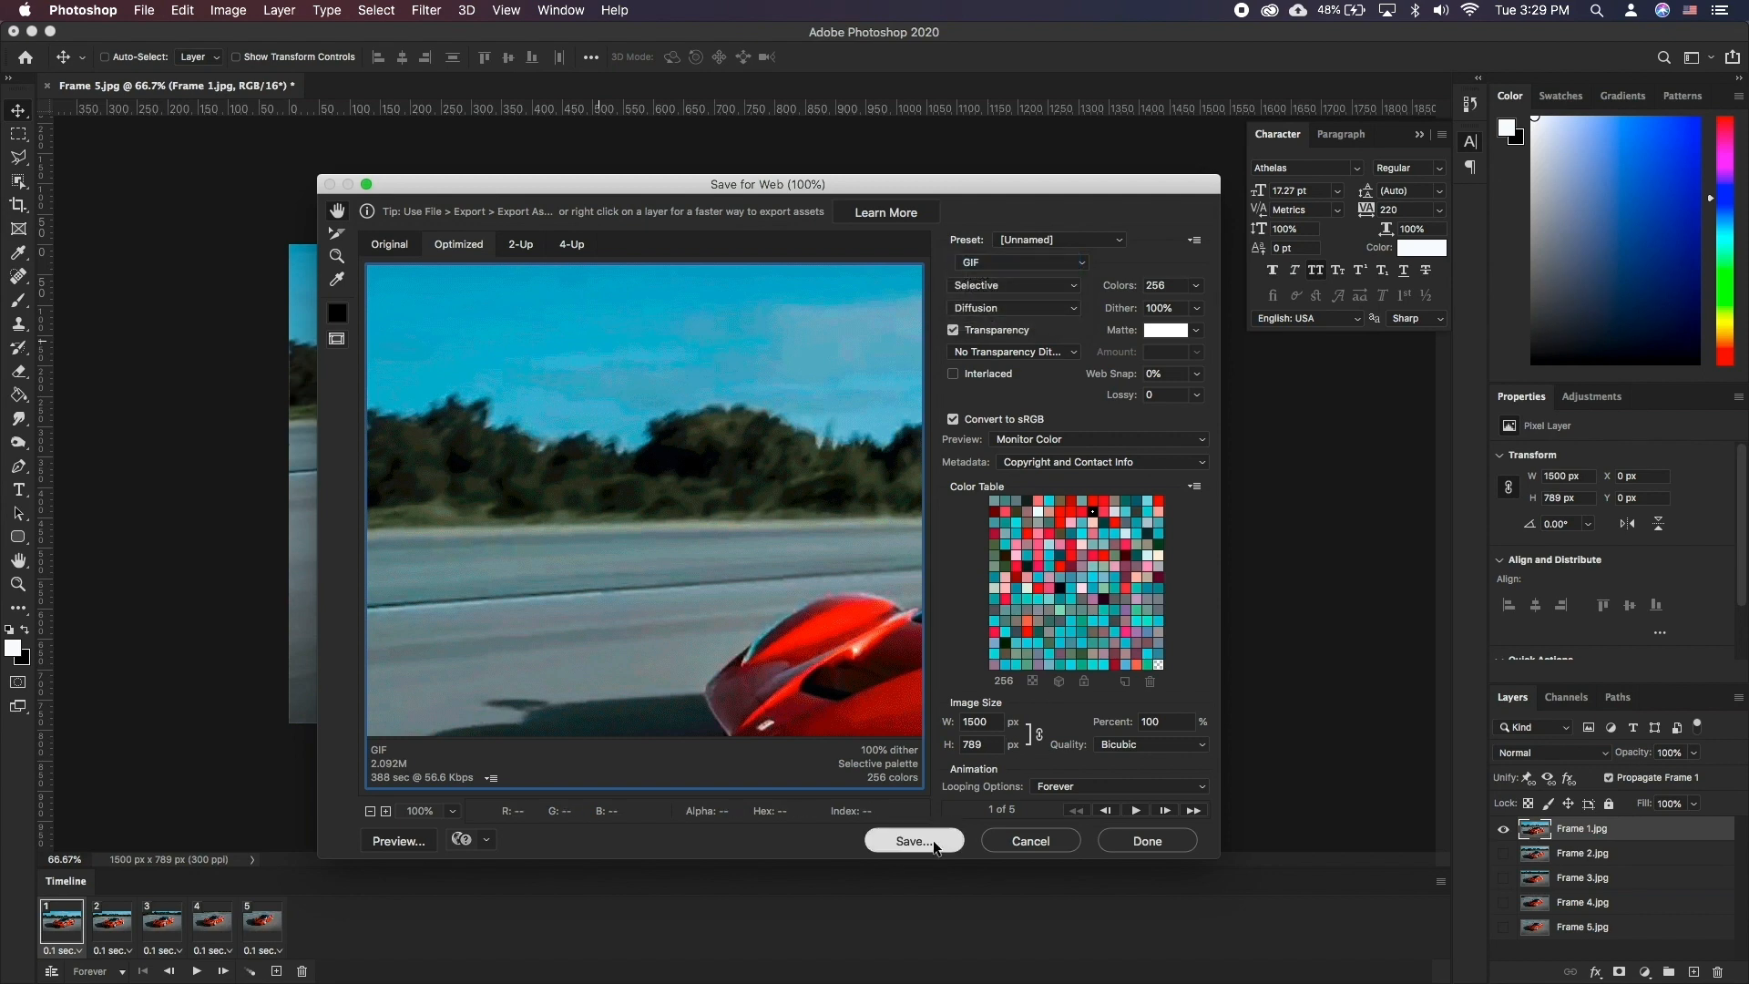
left_click(913, 840)
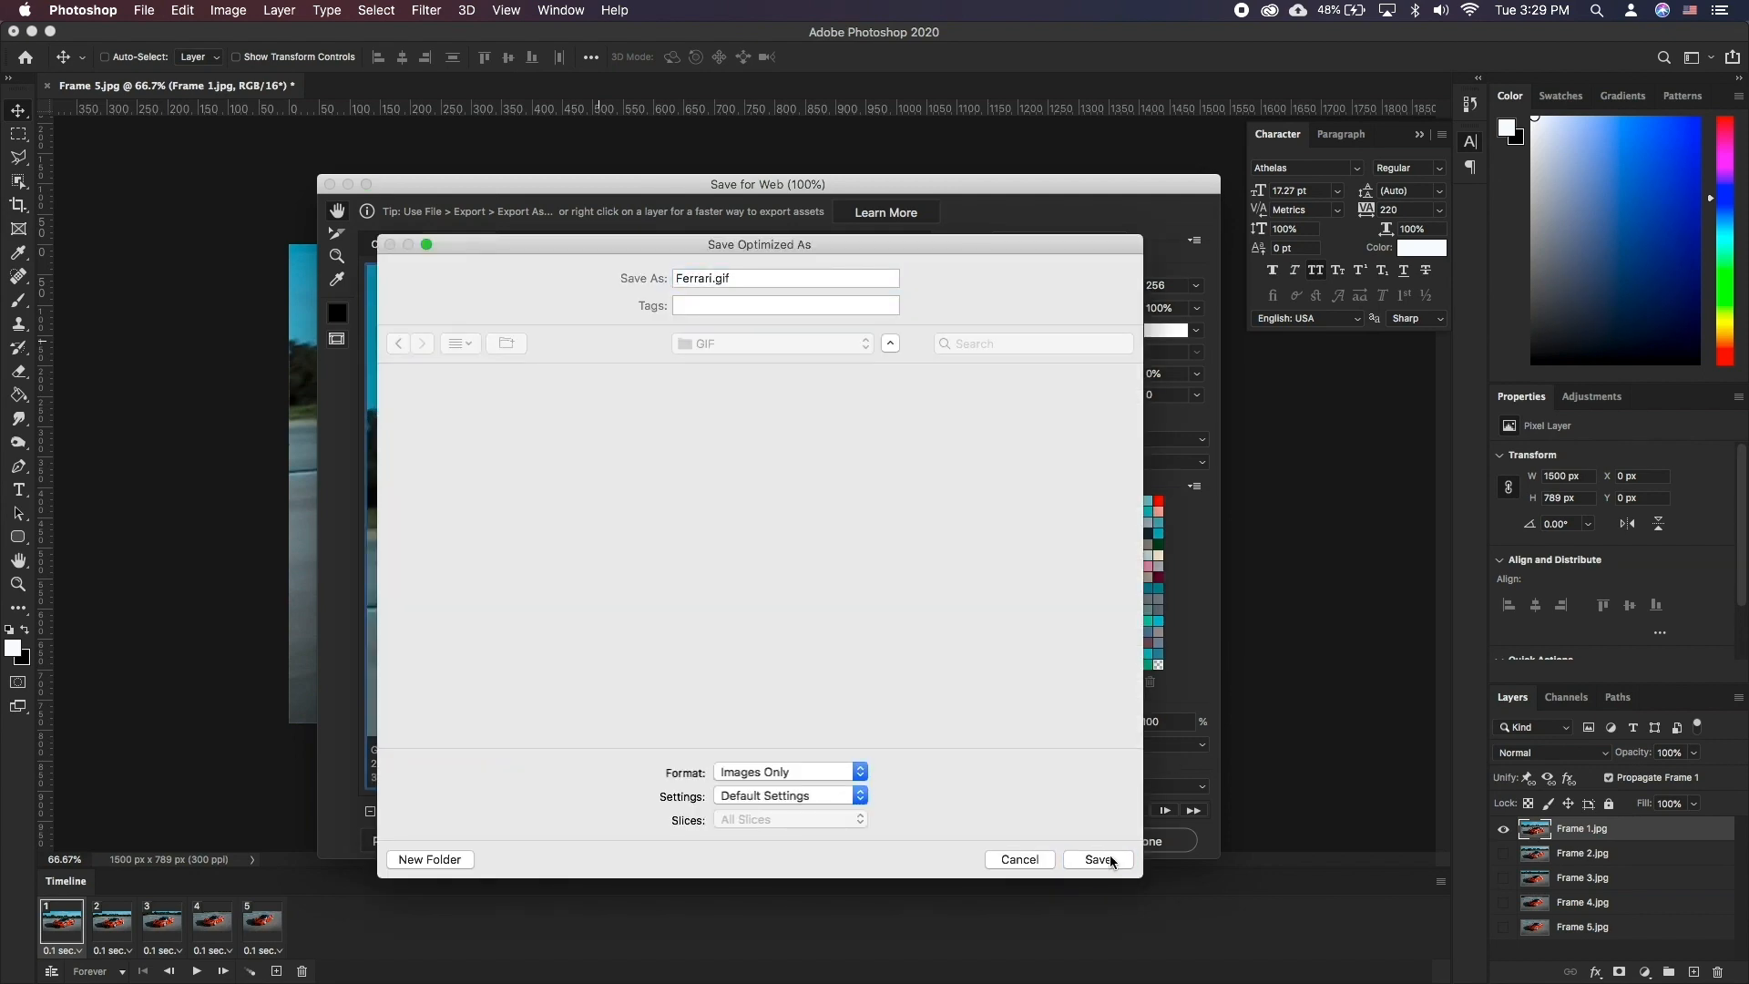
left_click(1098, 858)
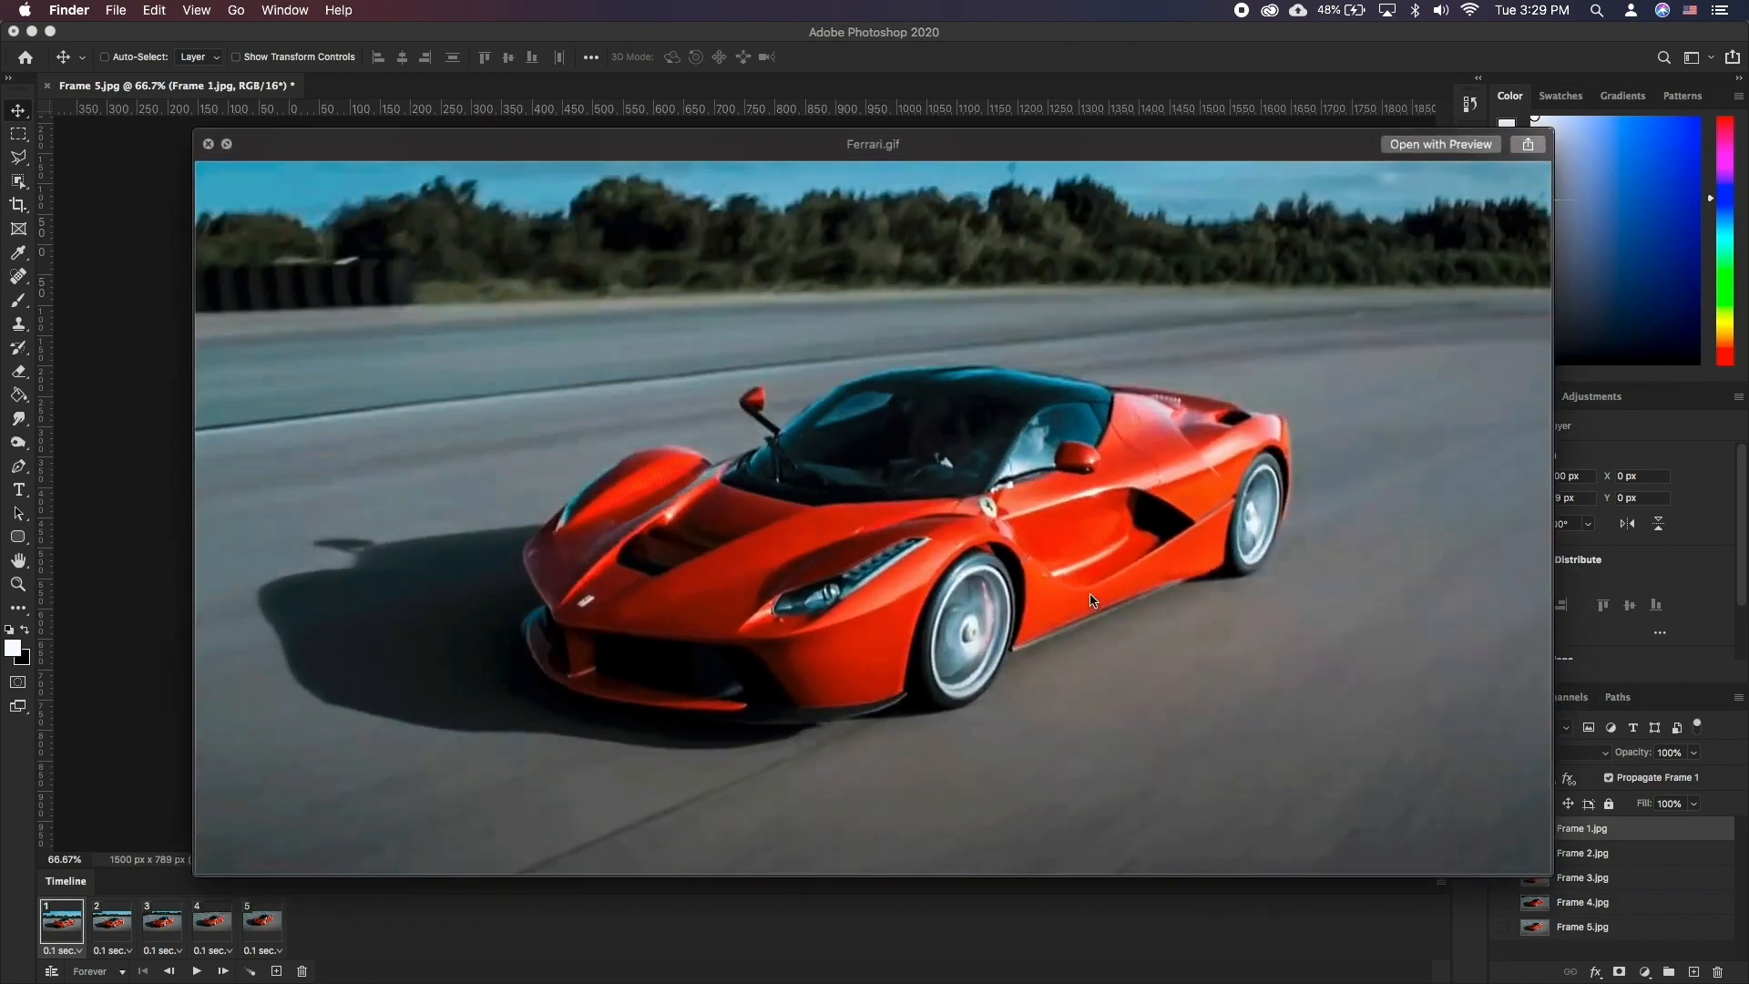